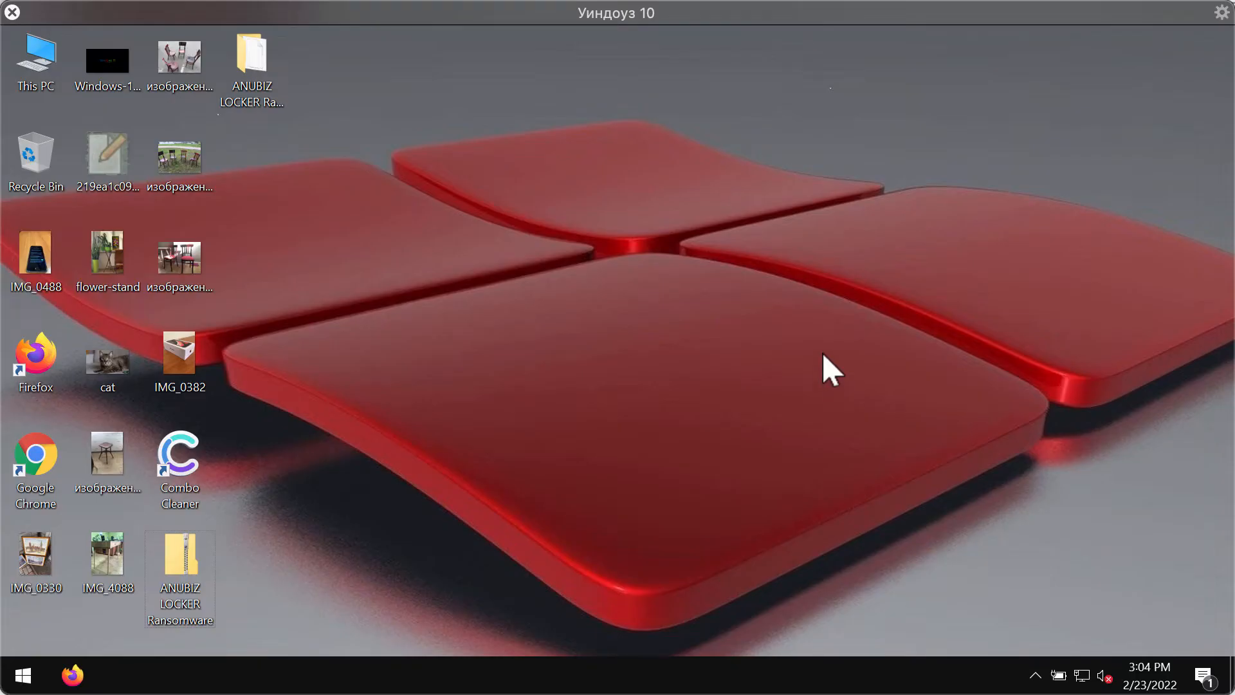
mouse_move(304, 90)
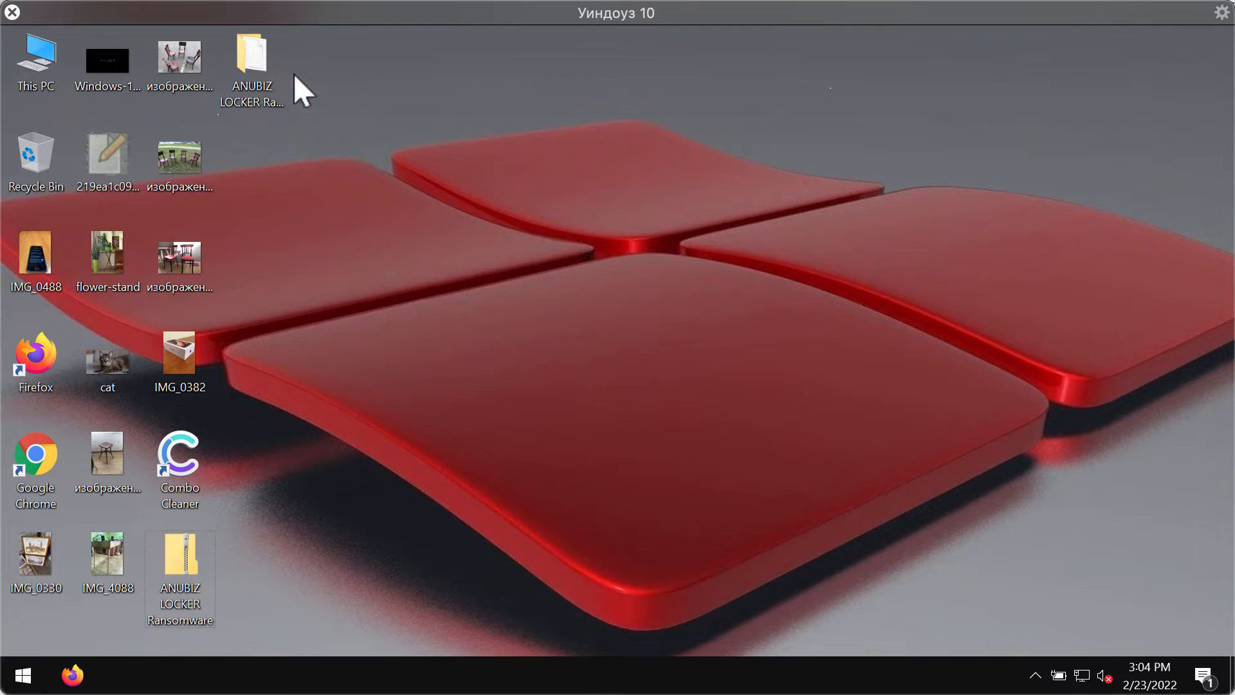
Step: View and close a desktop photo of chairs, then open the ANUBIZ LOCKER Ransomware folder
left_click(251, 59)
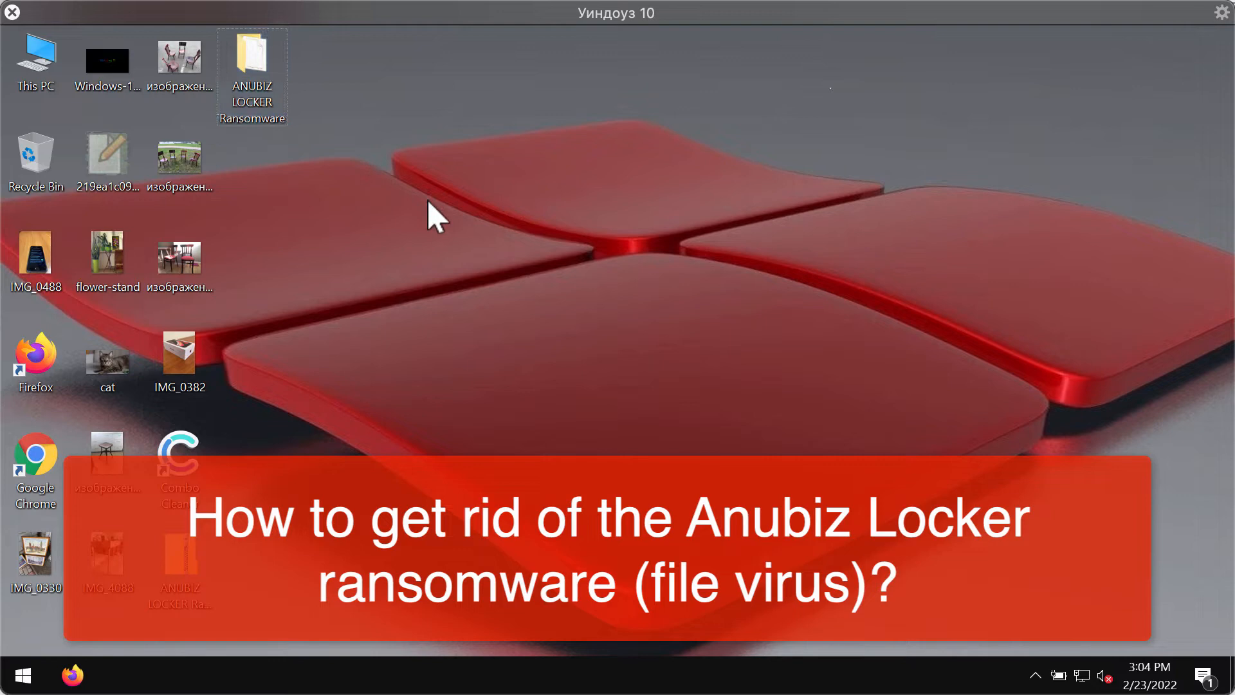
mouse_move(505, 301)
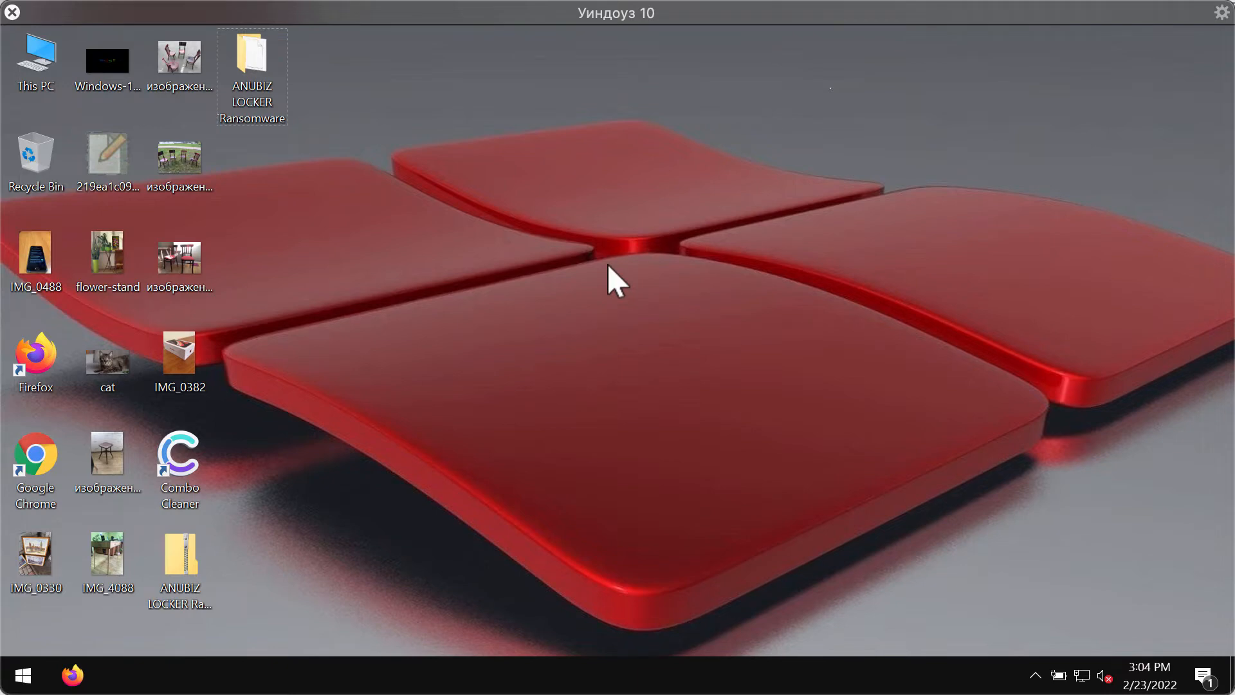
mouse_move(273, 301)
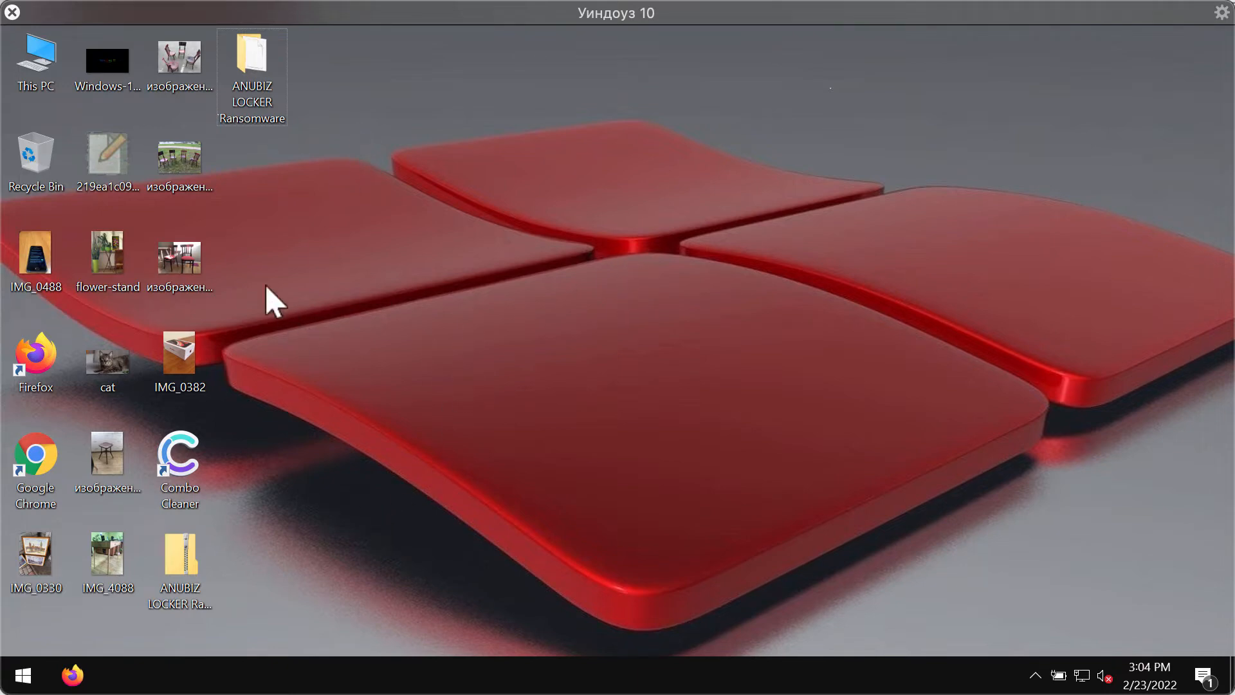
double_click(179, 166)
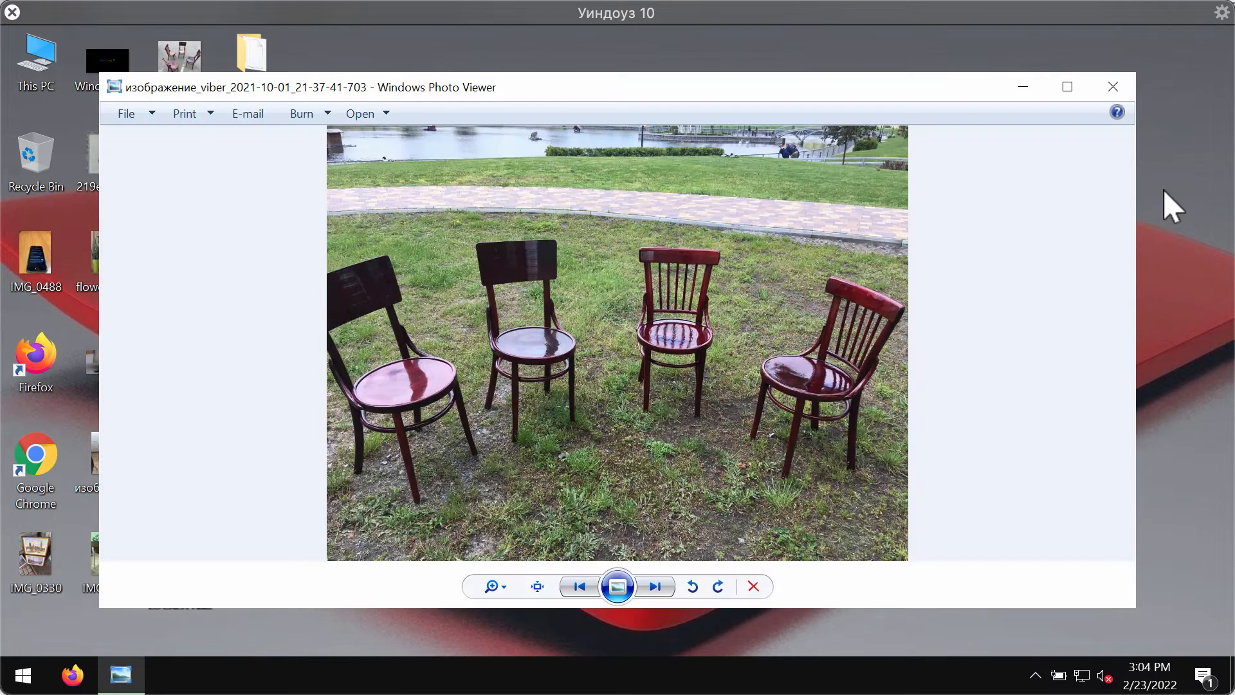
left_click(1112, 86)
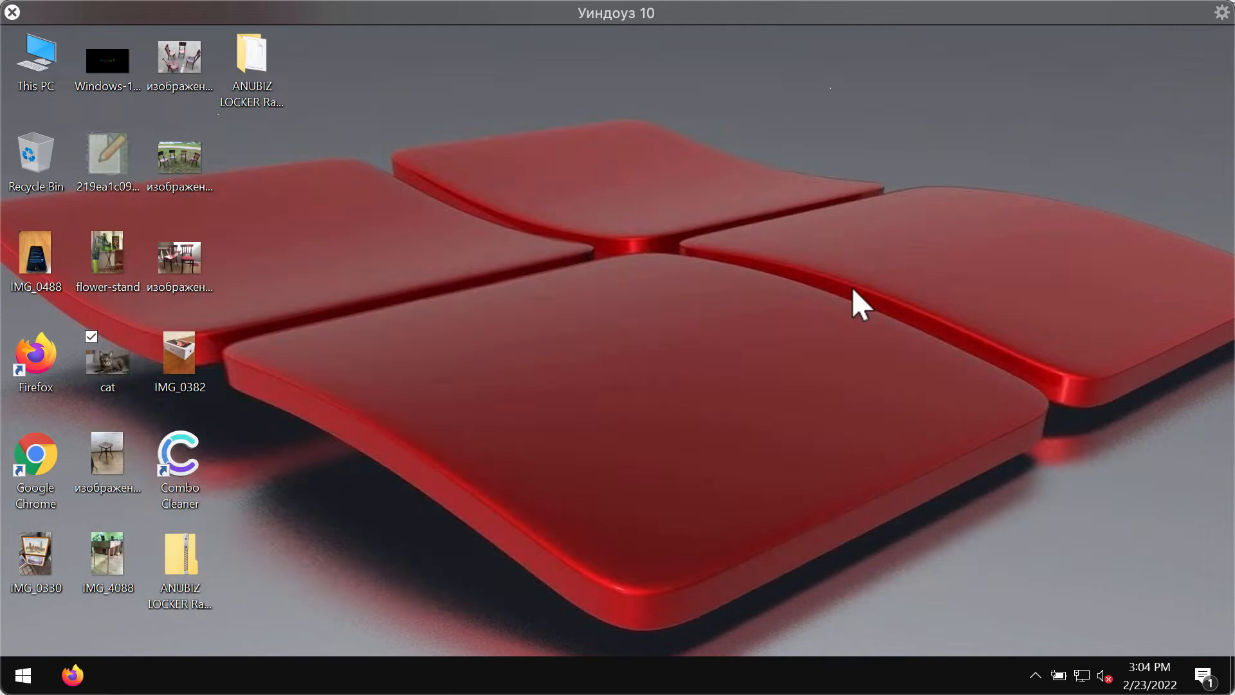
double_click(107, 465)
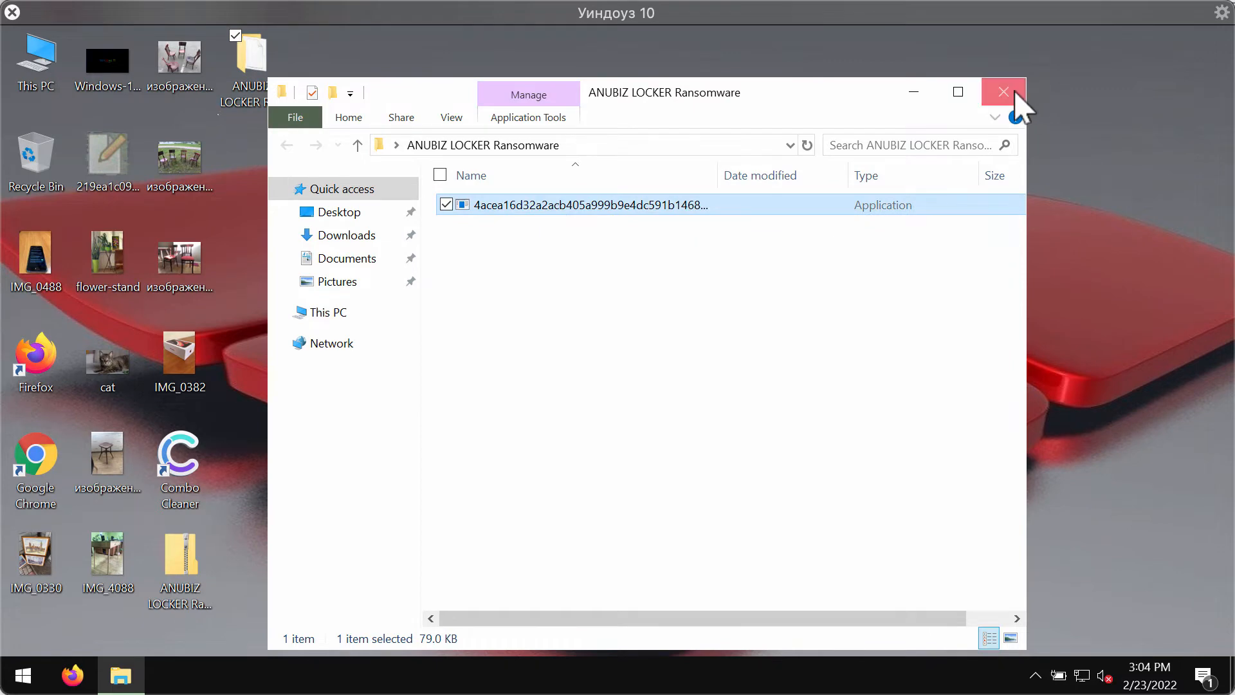
Step: Try opening an encrypted .lomer file on the desktop and dismiss the cannot-open message
left_click(1003, 93)
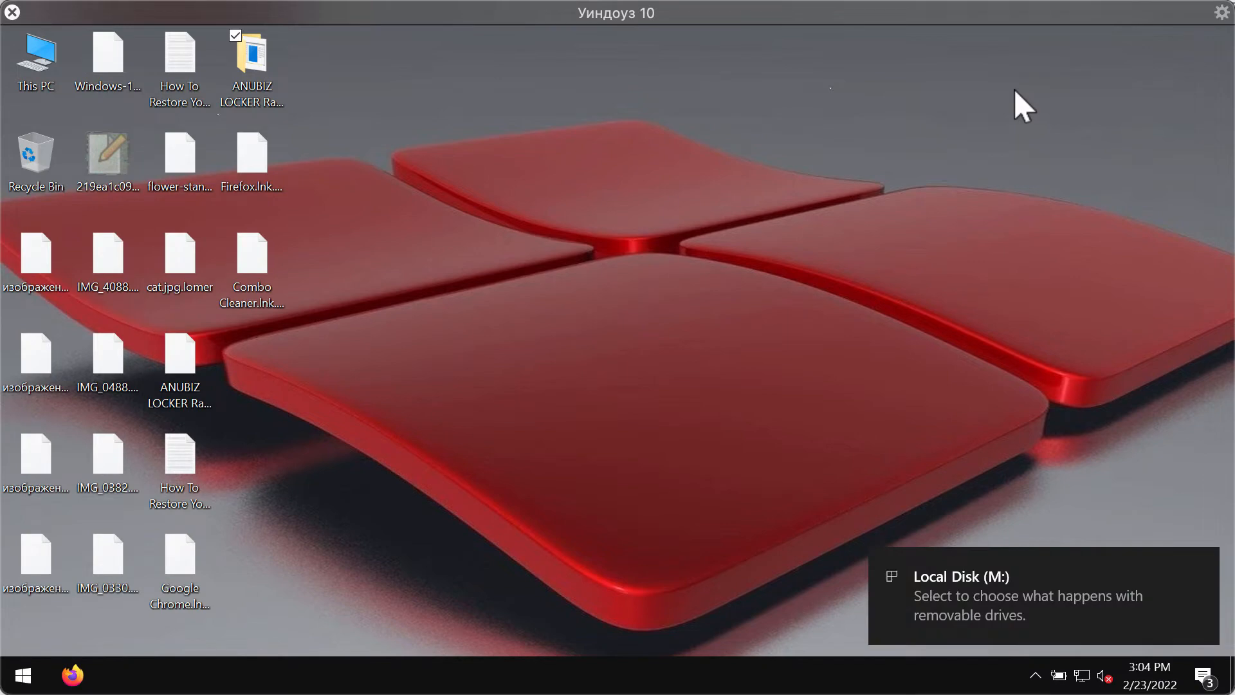
left_click(180, 162)
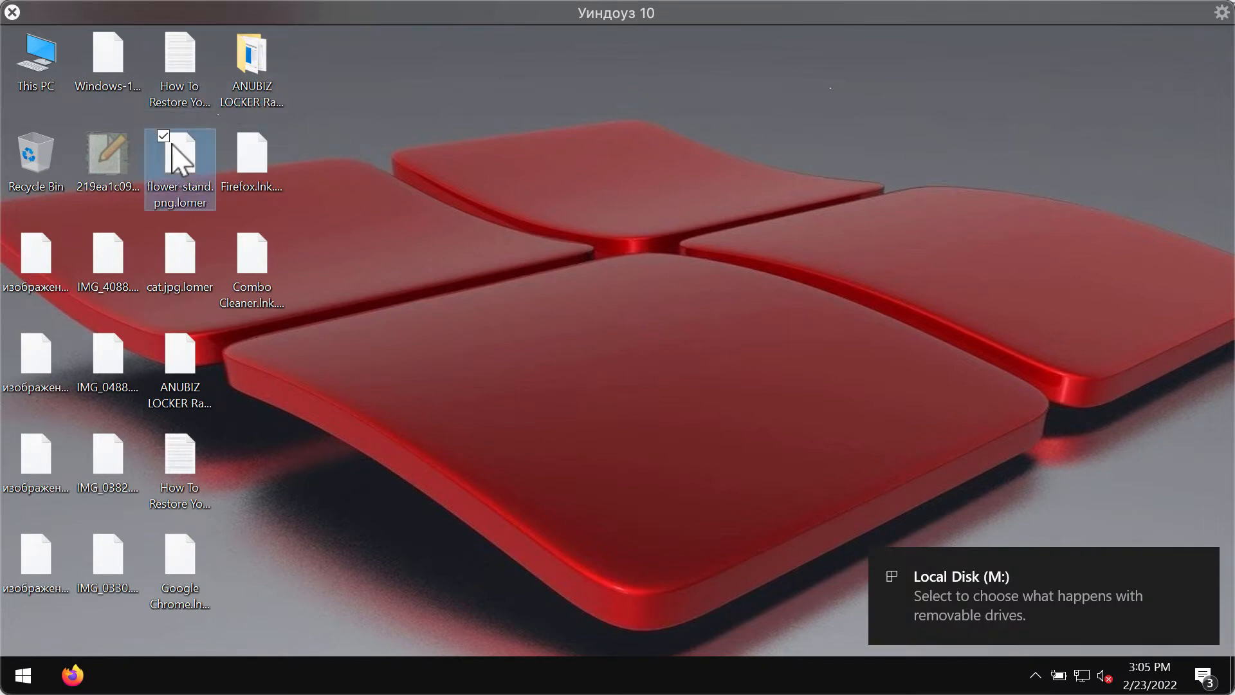
left_click(252, 166)
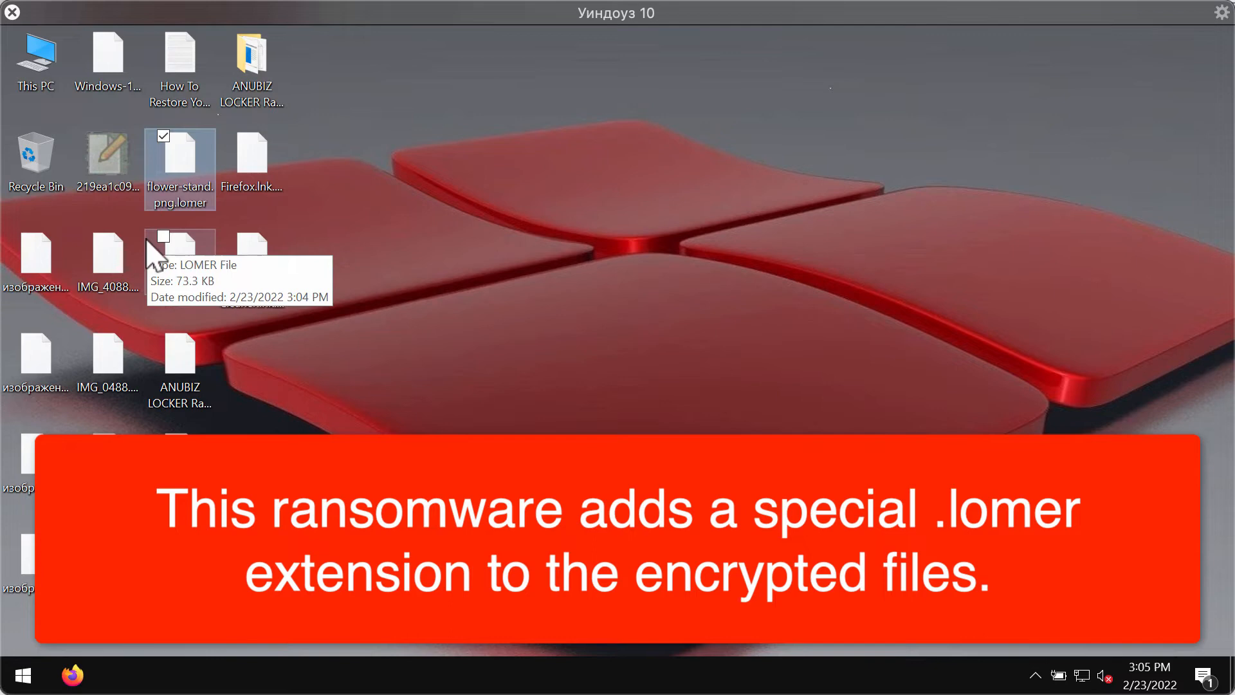
double_click(179, 164)
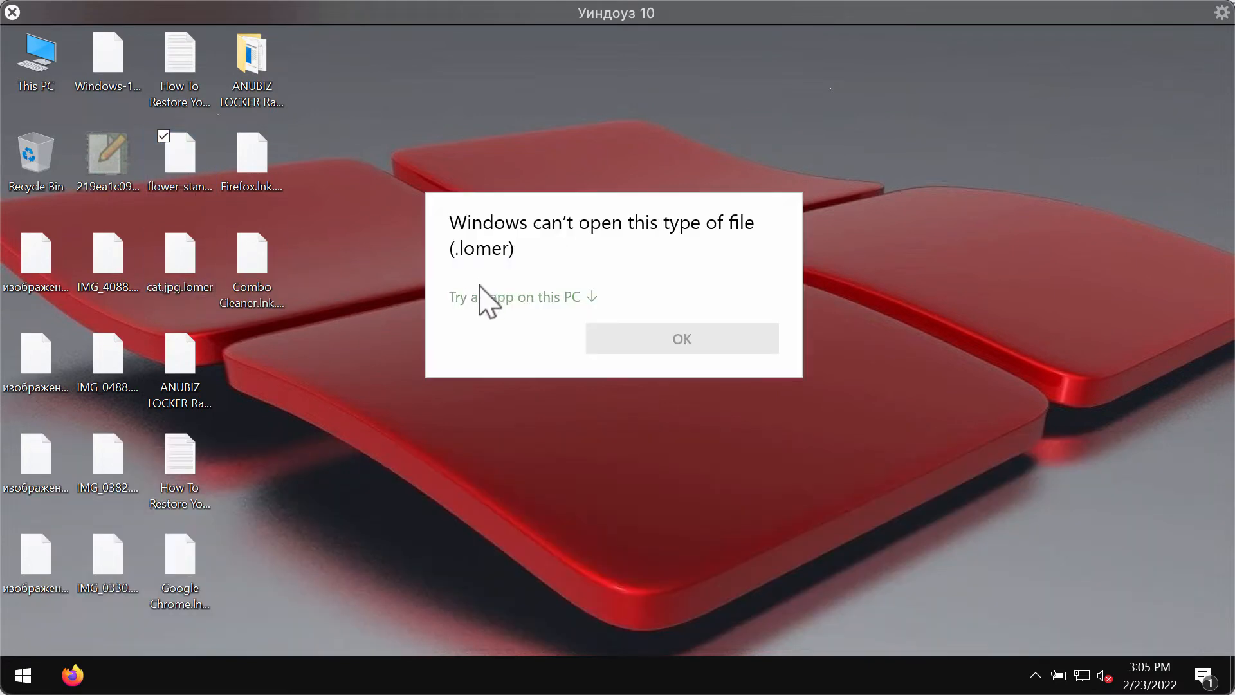
mouse_move(631, 223)
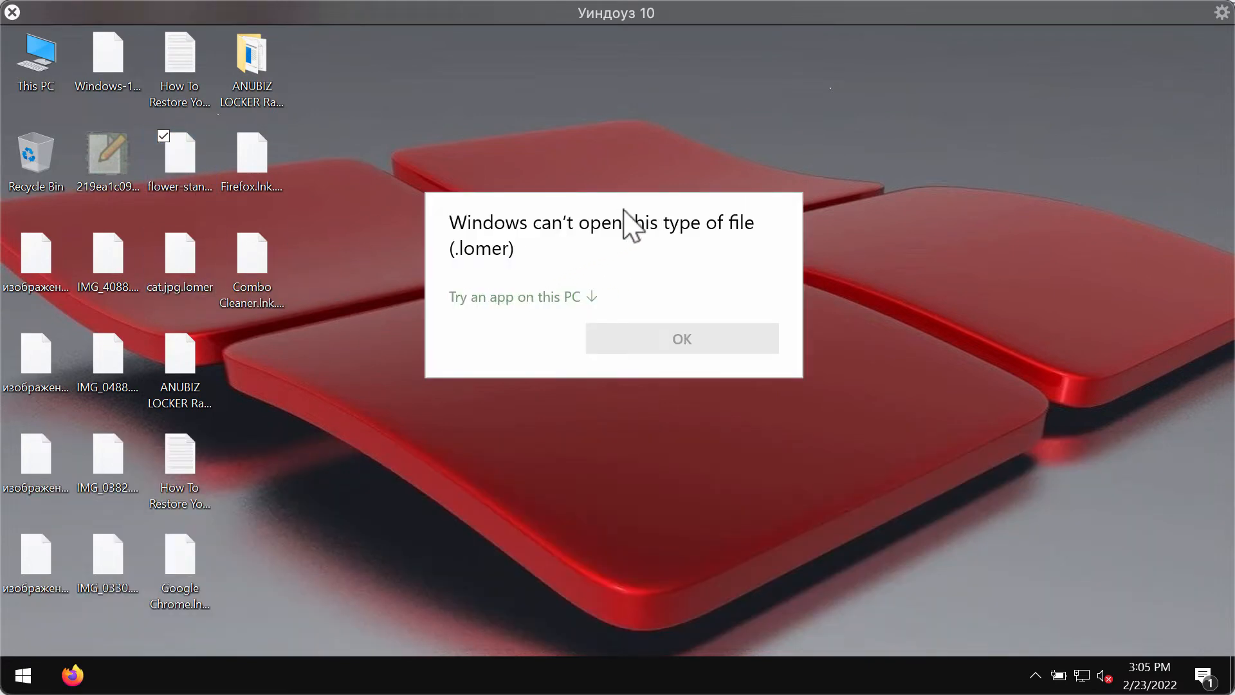
mouse_move(496, 275)
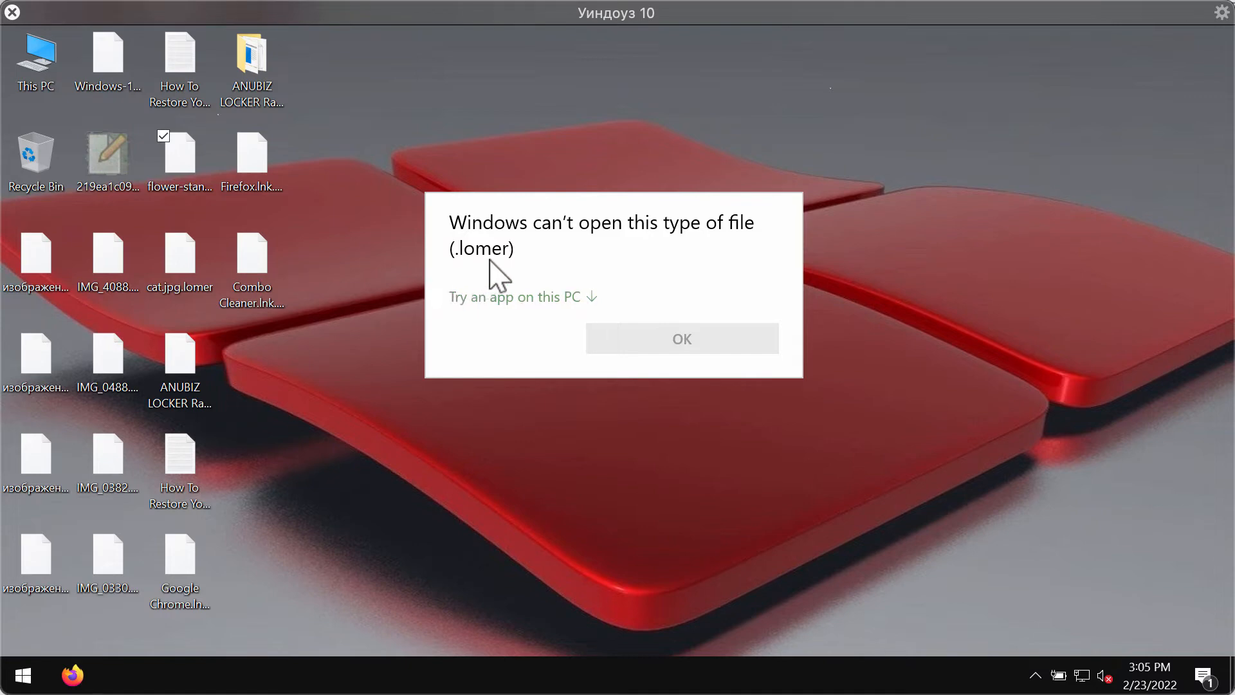
left_click(682, 338)
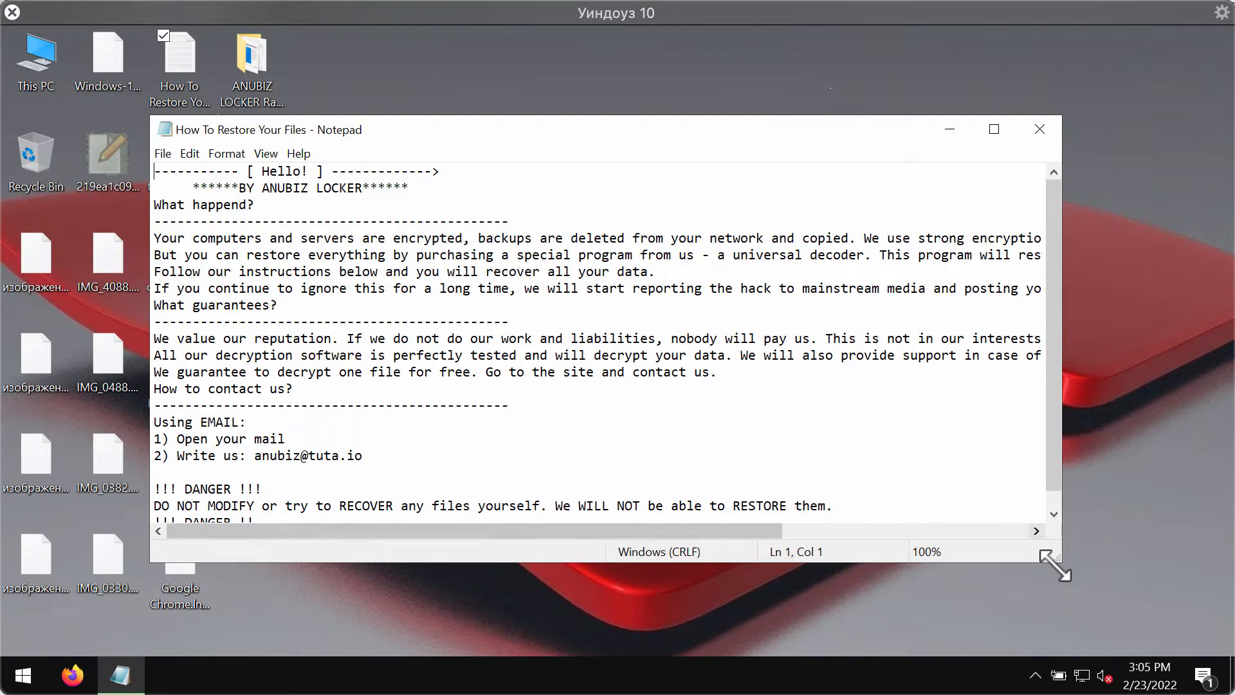
Step: Widen the Notepad ransom note window to read its full lines
left_click_drag(1047, 567, 1173, 646)
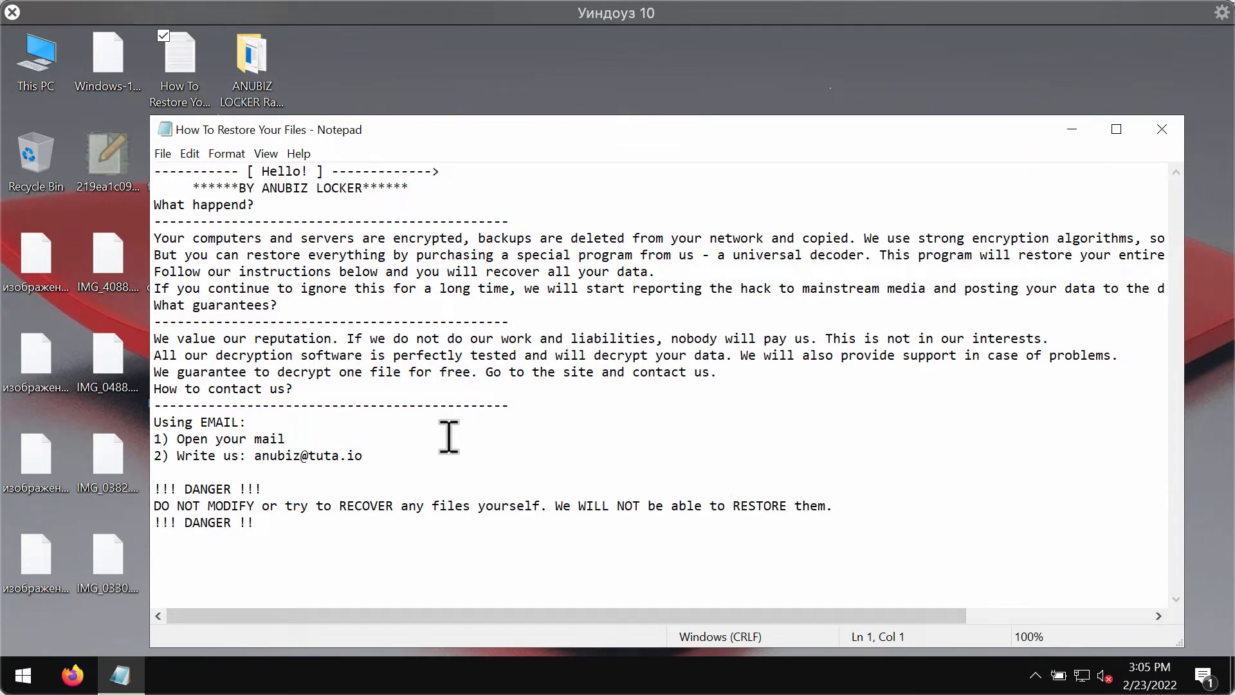
mouse_move(486, 413)
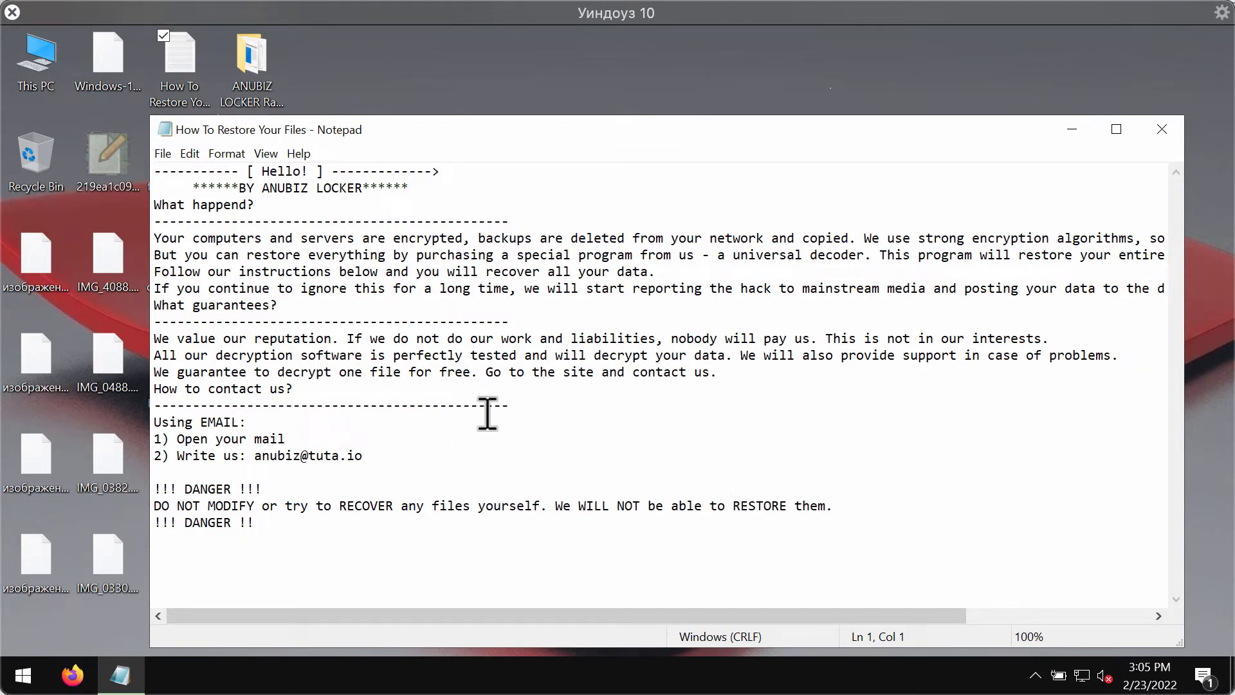
left_click(700, 255)
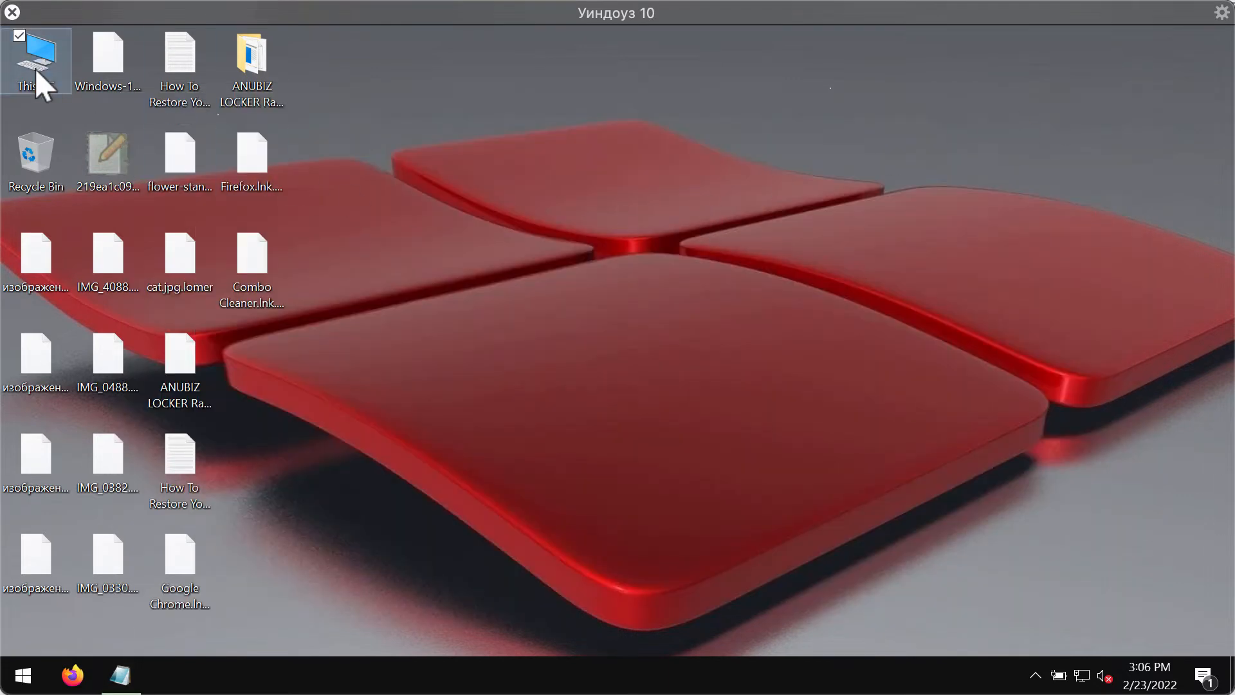
Step: Browse C:\Program Files (x86)\Internet Explorer and launch iexplore
double_click(36, 61)
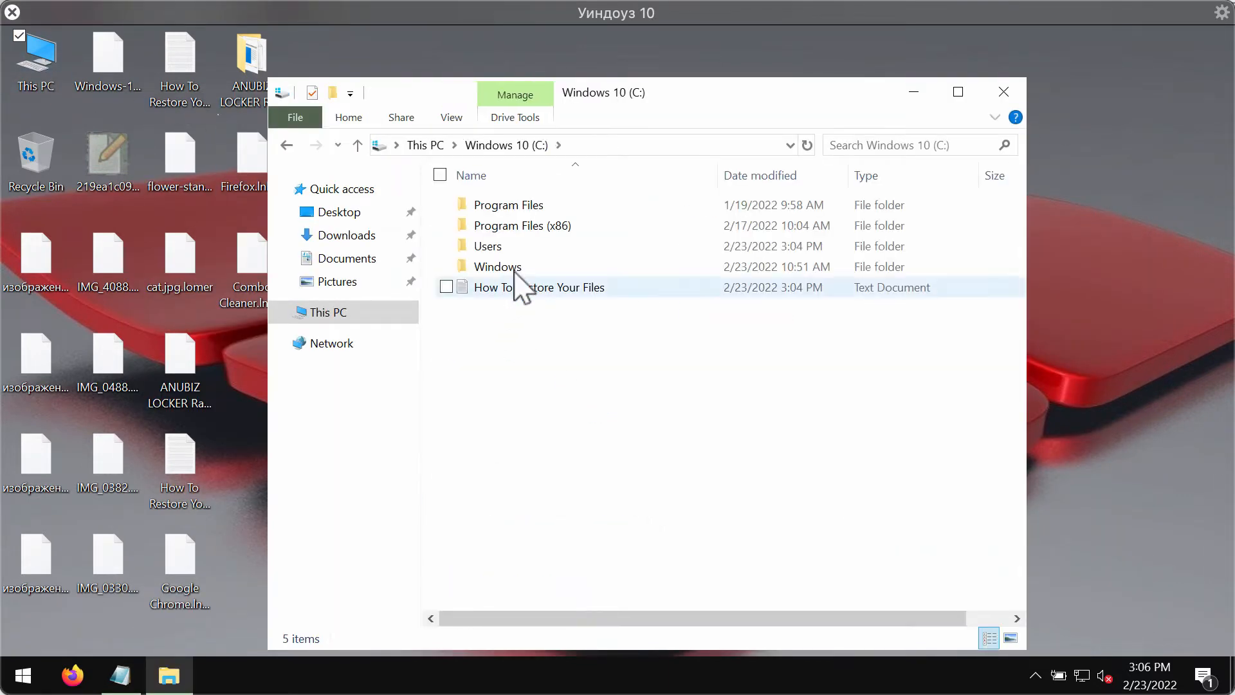
double_click(522, 225)
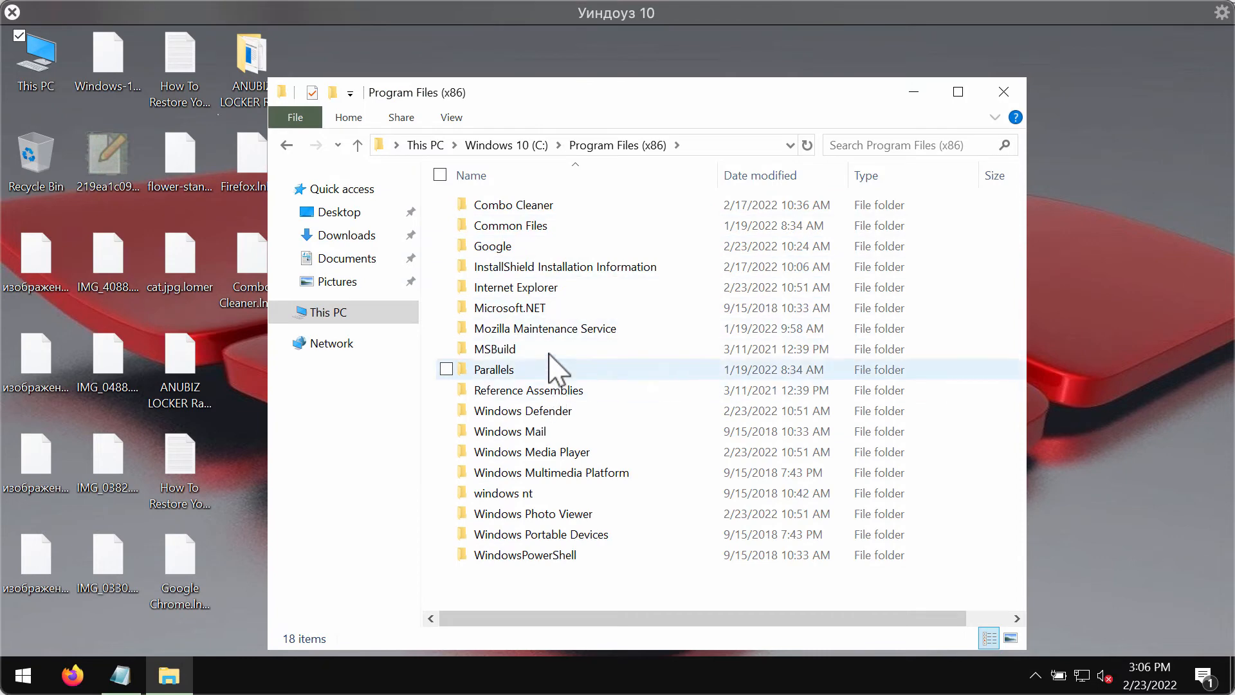
double_click(516, 287)
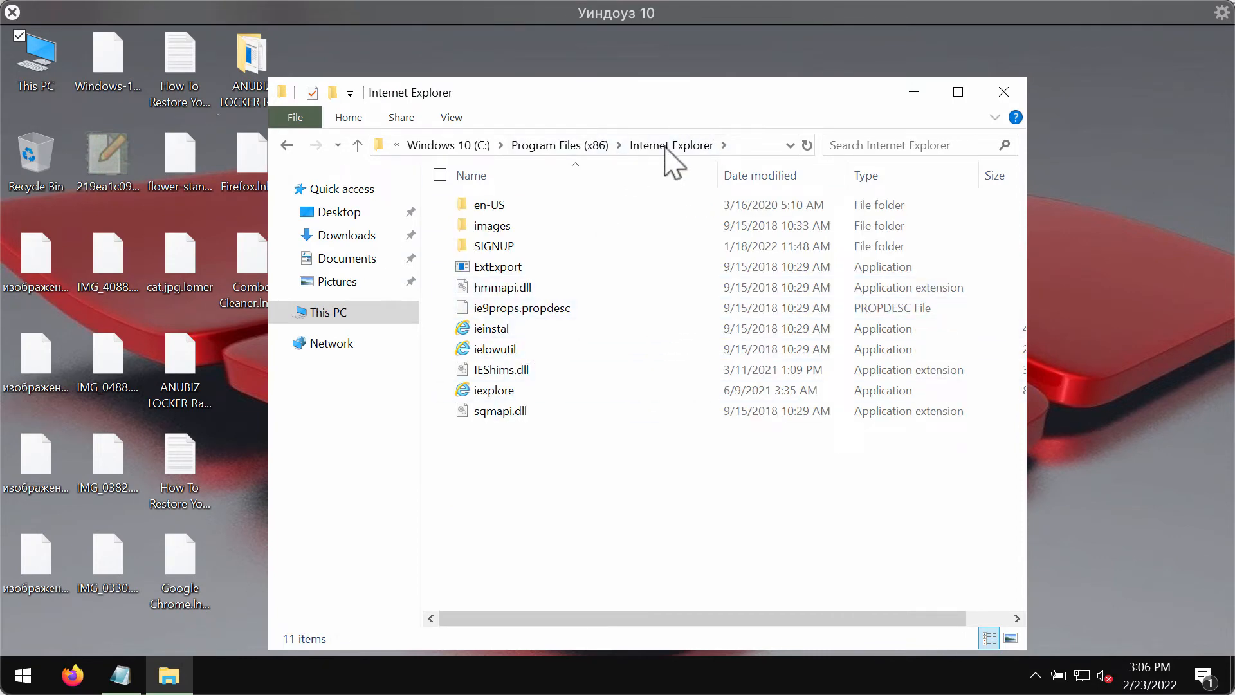
left_click(493, 390)
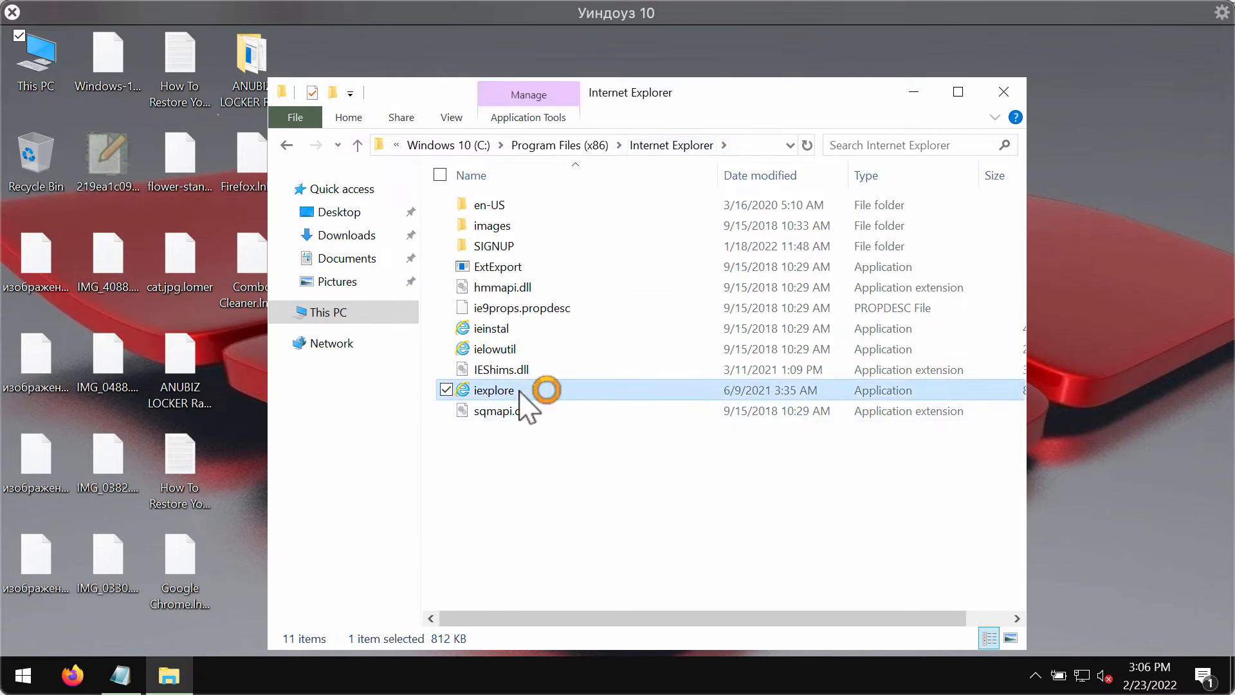
double_click(493, 390)
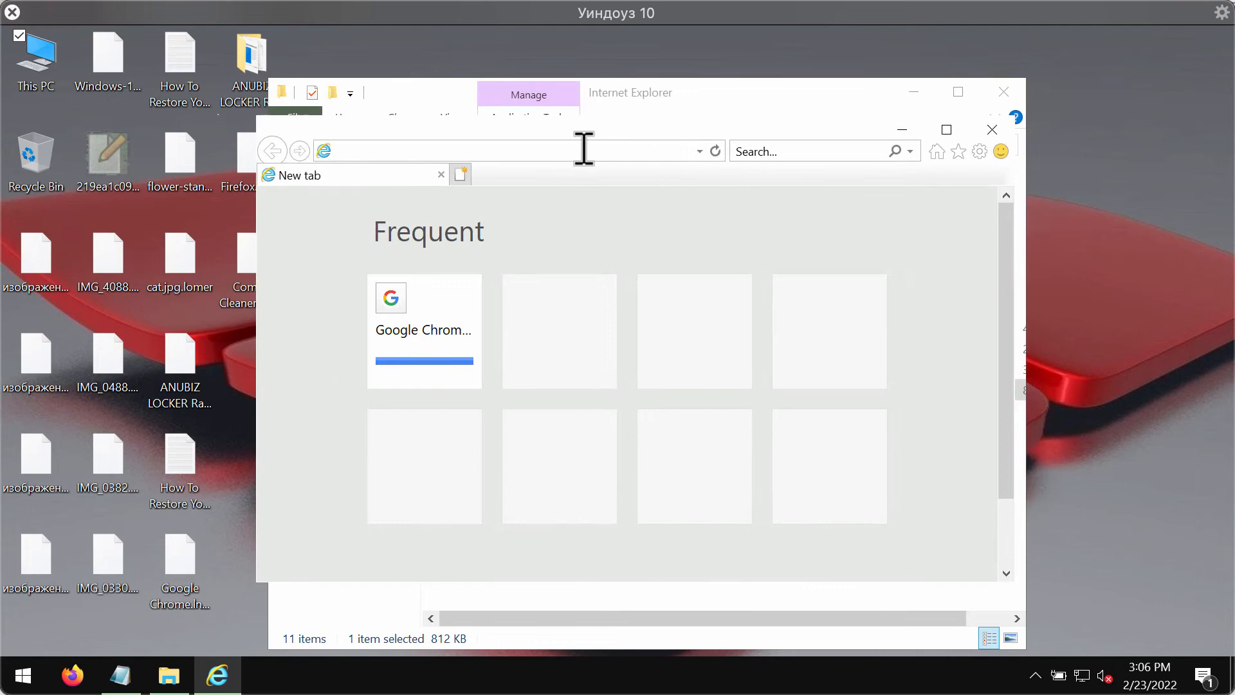
Step: Go to combocleaner.com from the address bar and scroll down the site
type("combocleaner.")
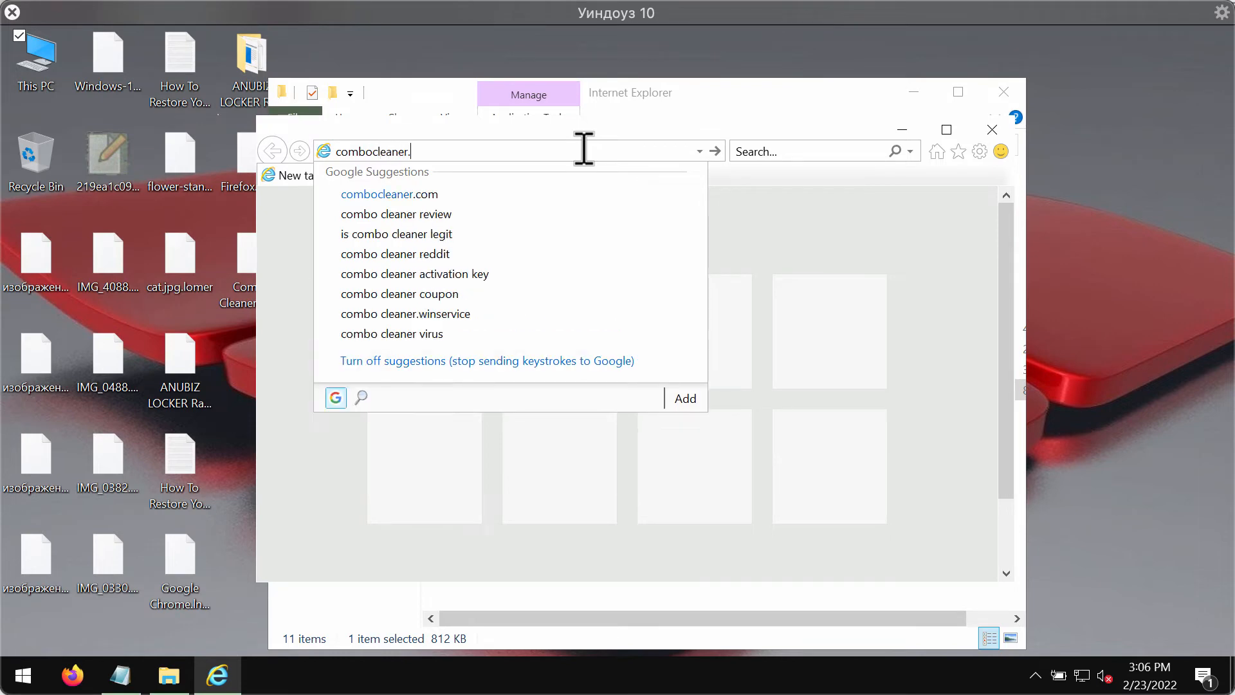
left_click(388, 194)
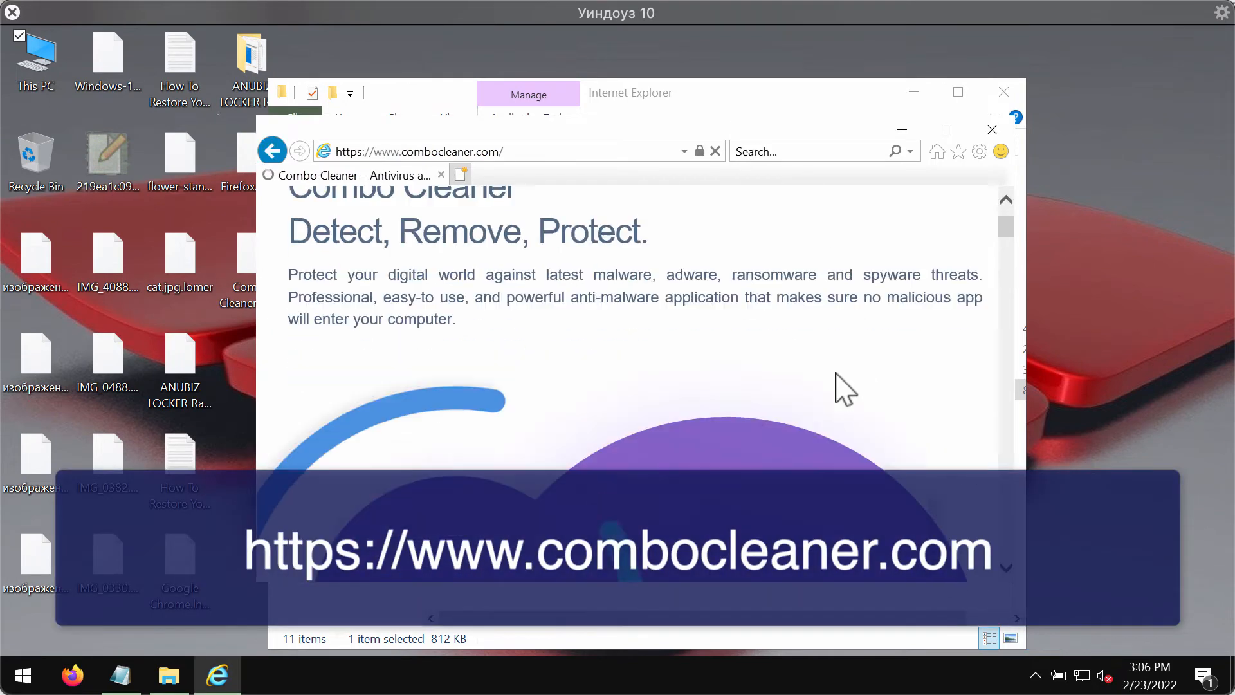
scroll("down", 3)
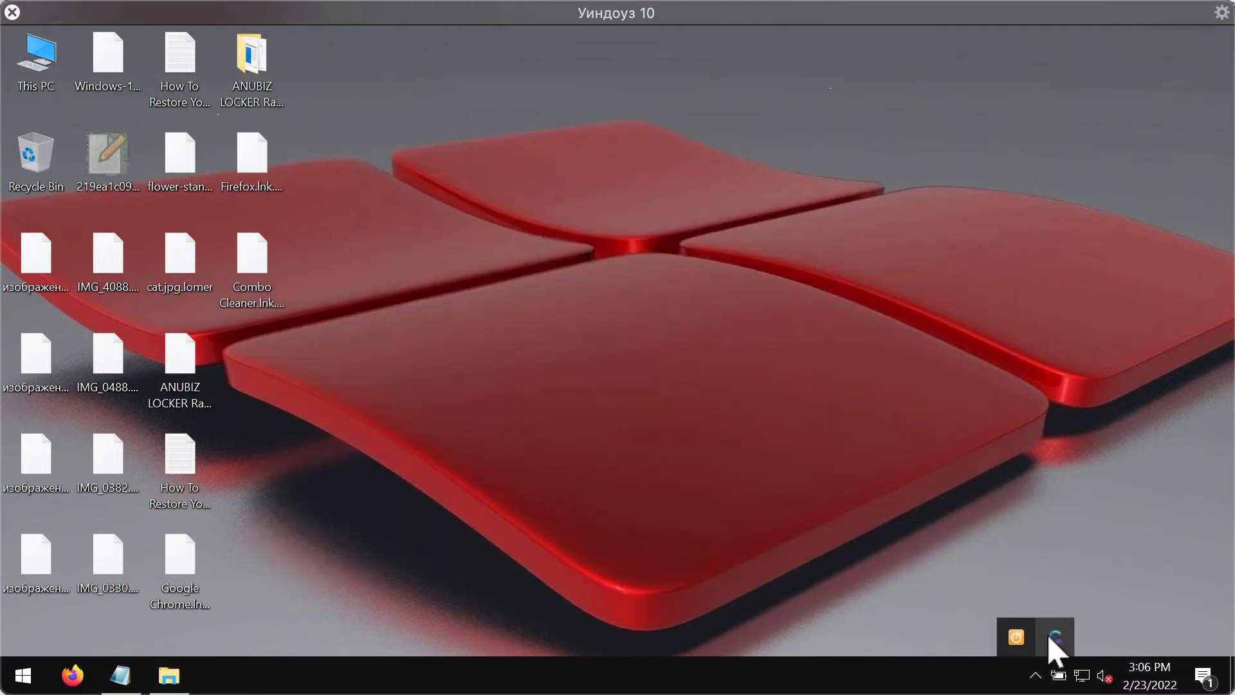
Step: Bring up Combo Cleaner from the tray, start a Quick Scan, and go to Settings
left_click(1056, 637)
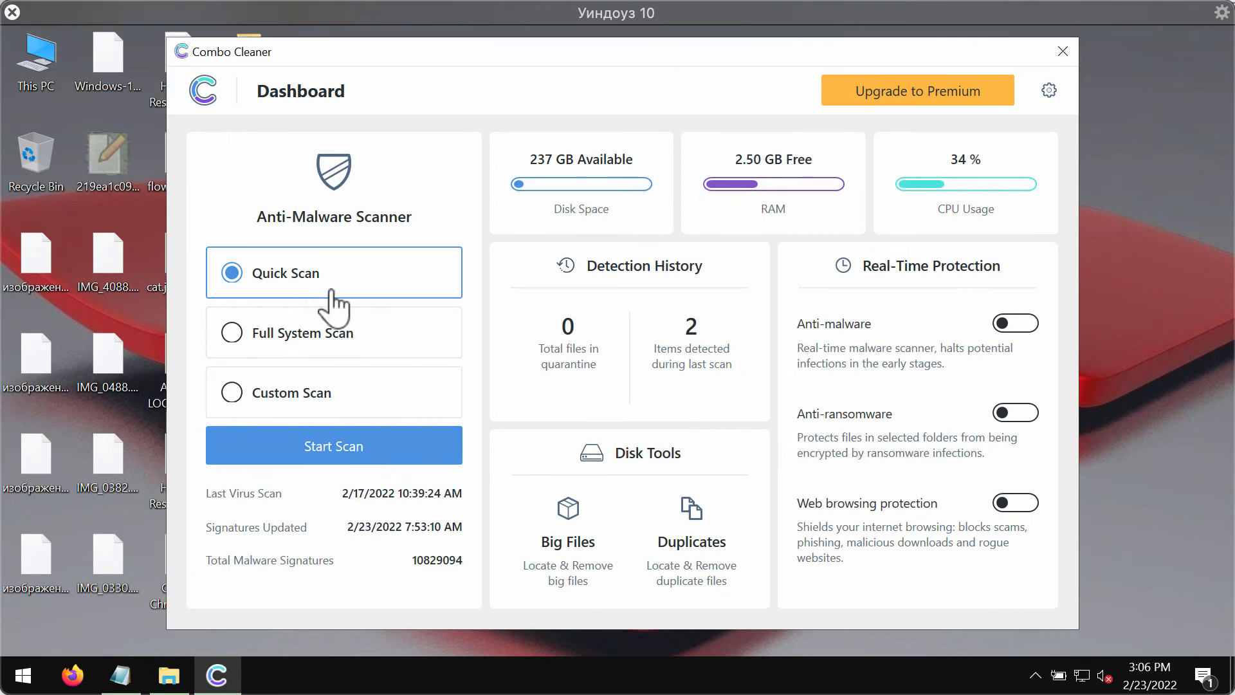
mouse_move(366, 301)
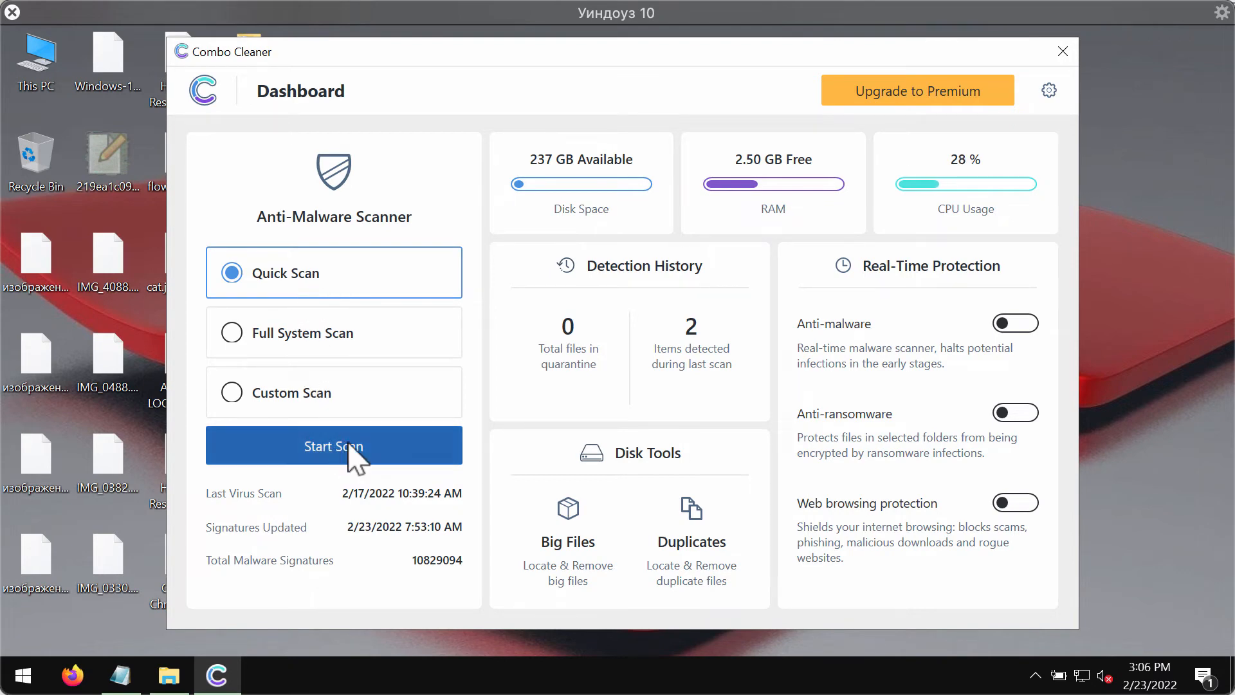
left_click(333, 446)
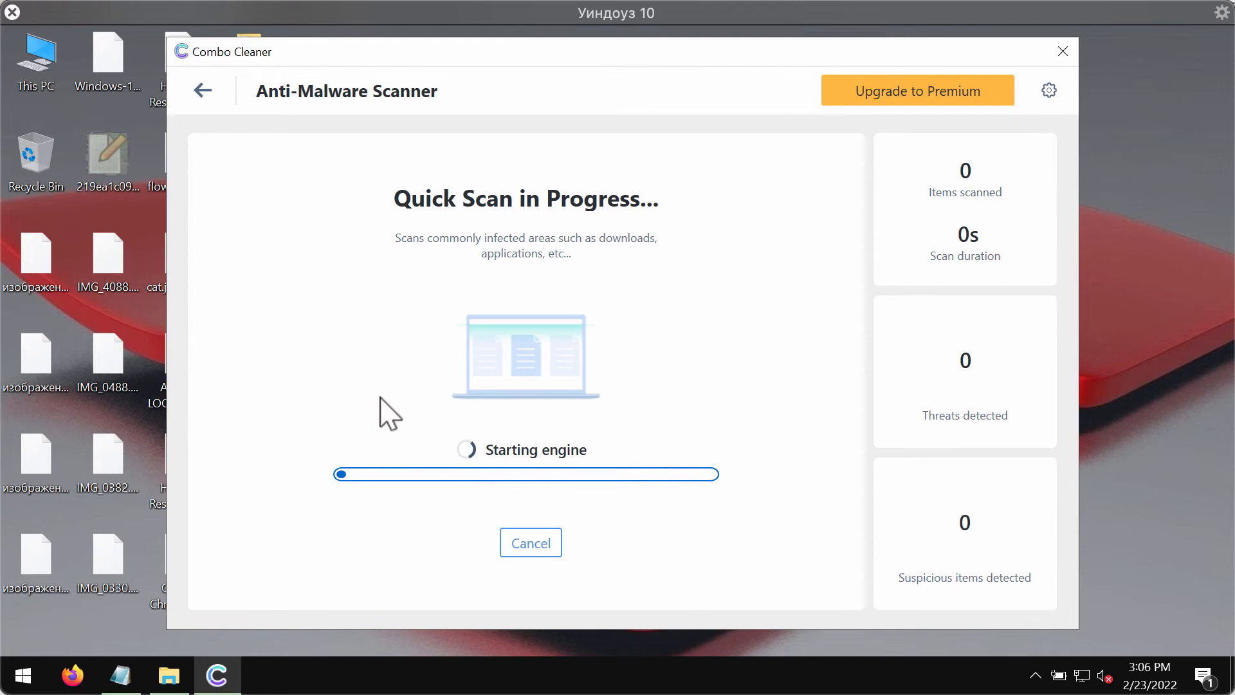
mouse_move(634, 270)
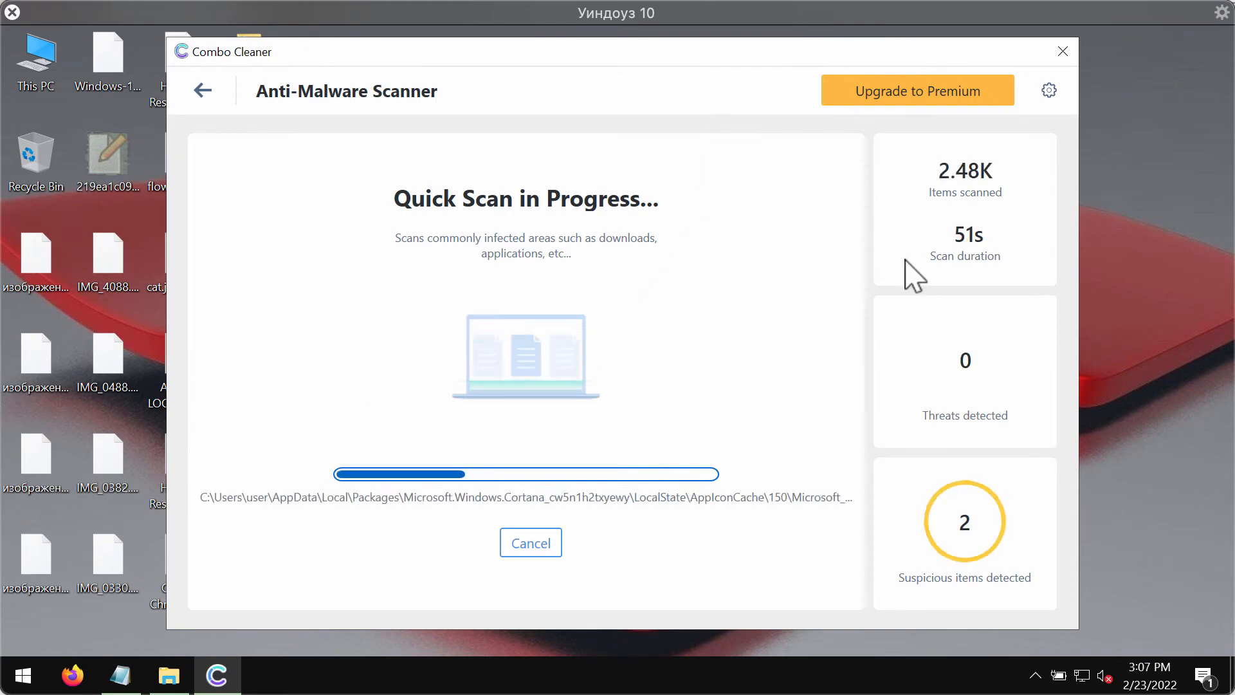
mouse_move(939, 251)
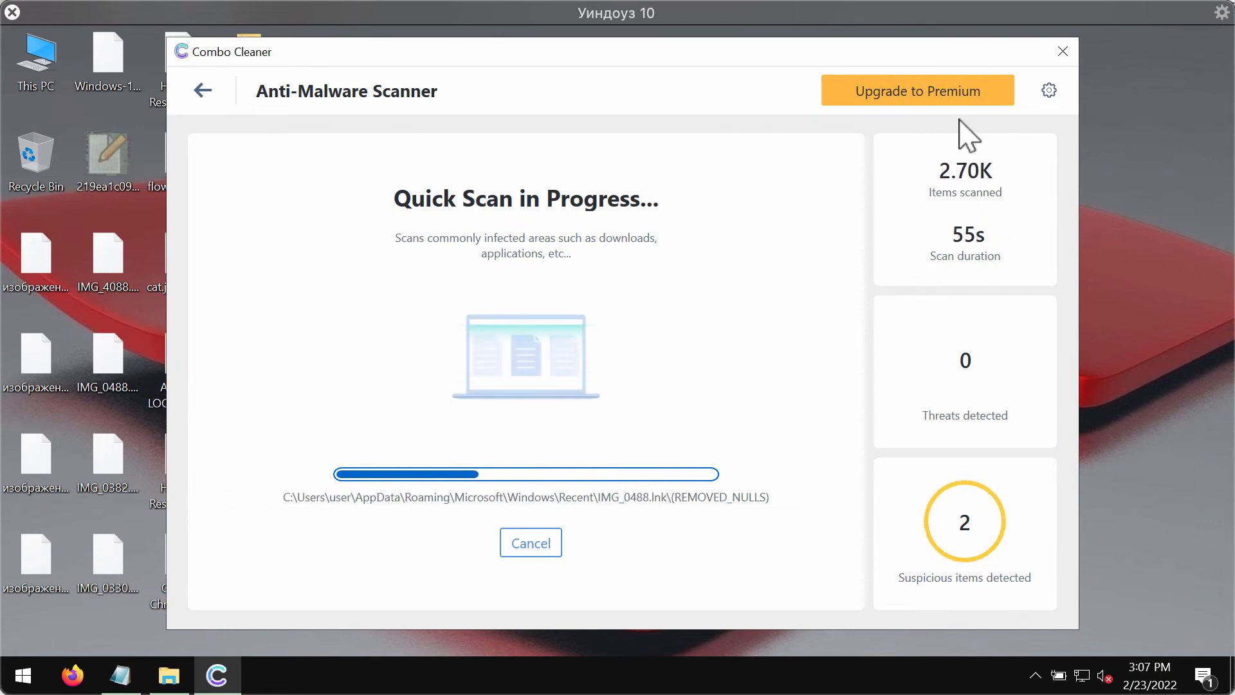
mouse_move(716, 65)
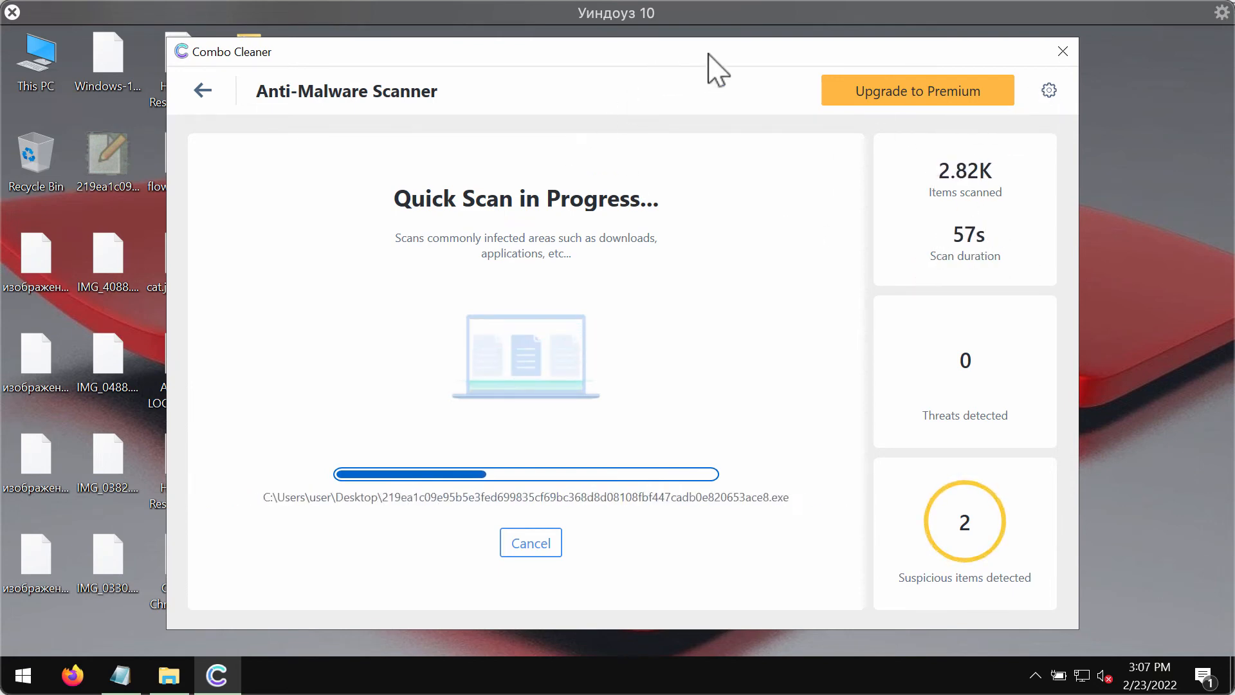
left_click(1048, 90)
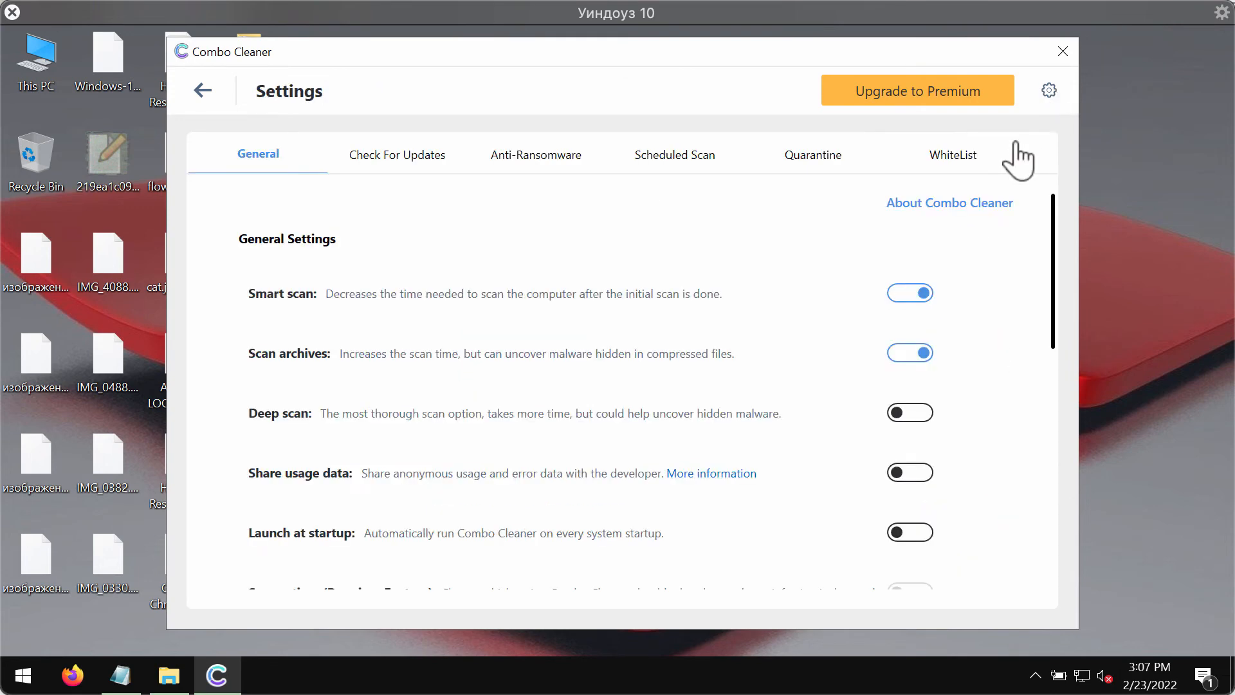
mouse_move(553, 174)
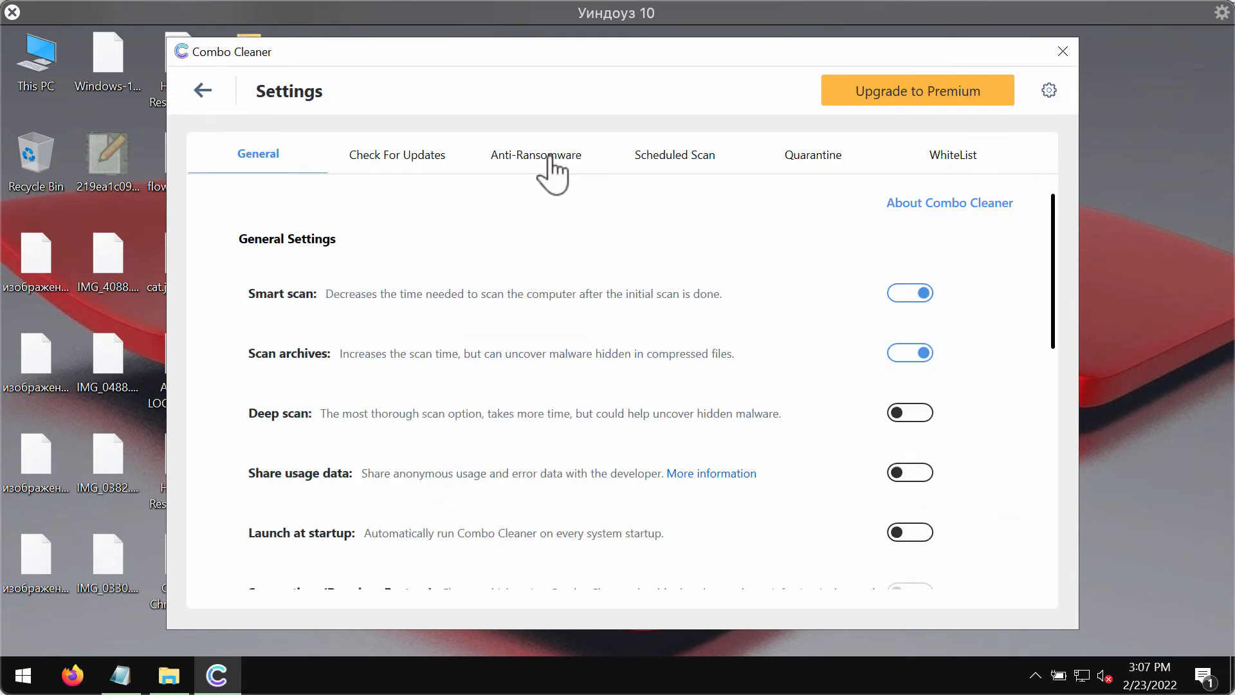
Step: View the Anti-Ransomware settings showing no protected folders, then return to the Dashboard
left_click(535, 154)
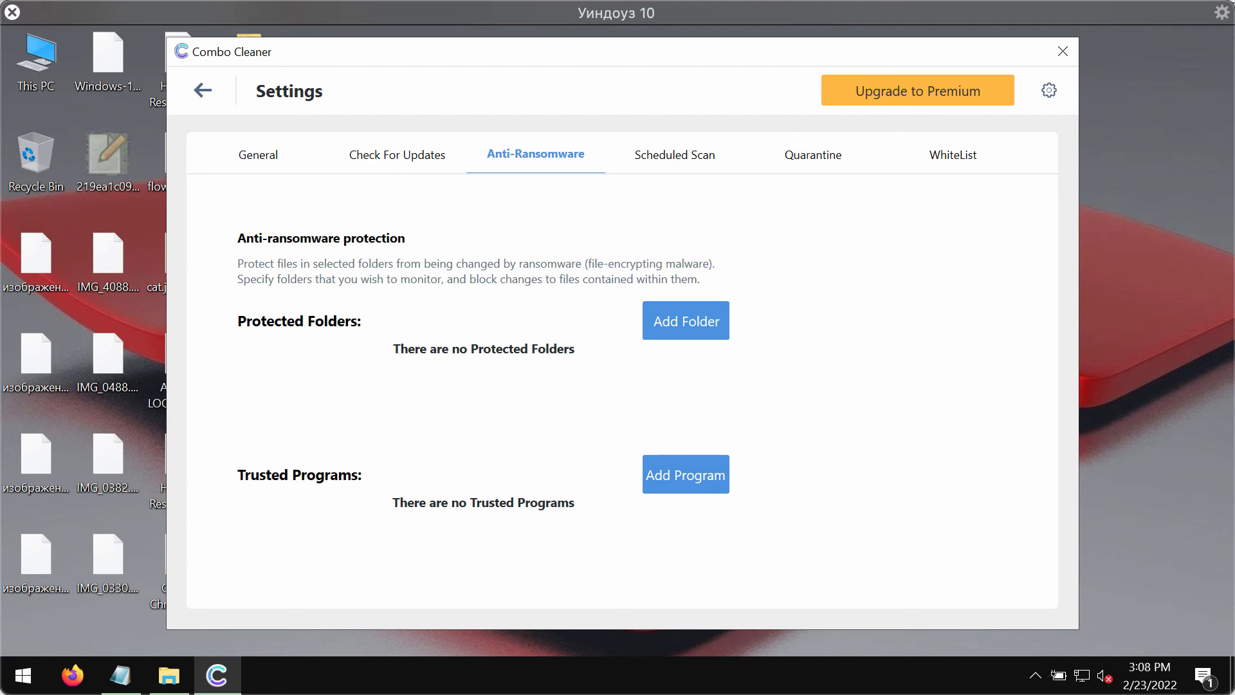
mouse_move(648, 314)
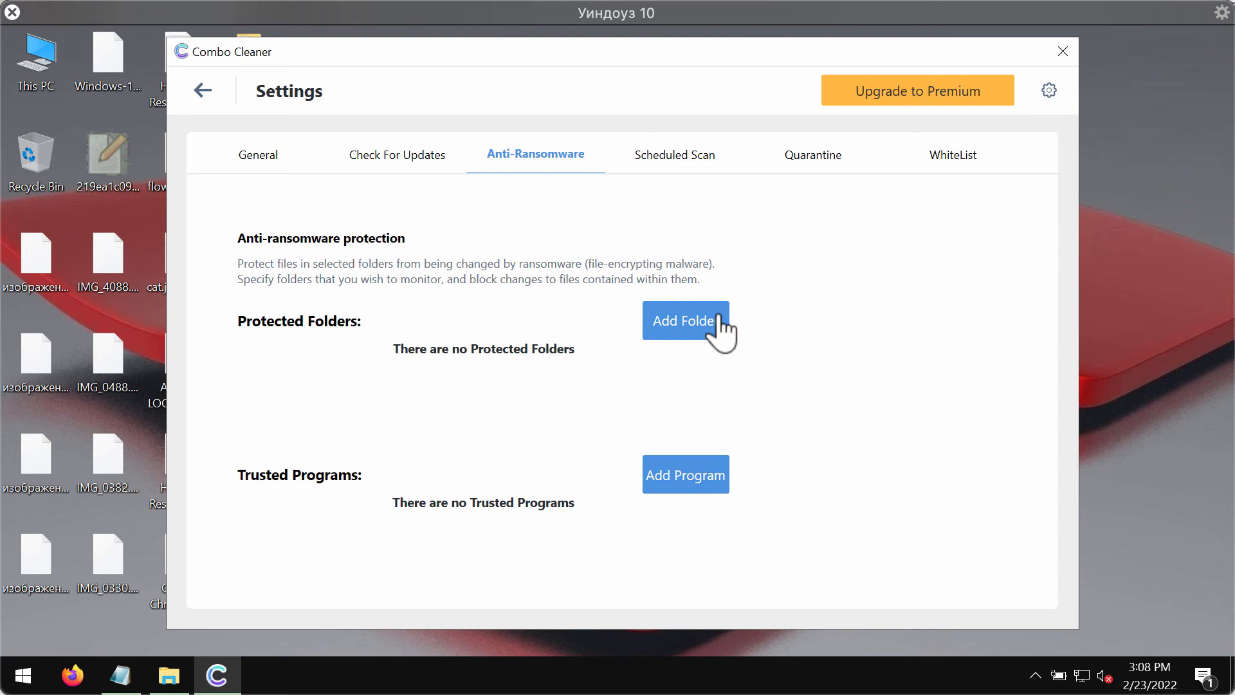
mouse_move(646, 349)
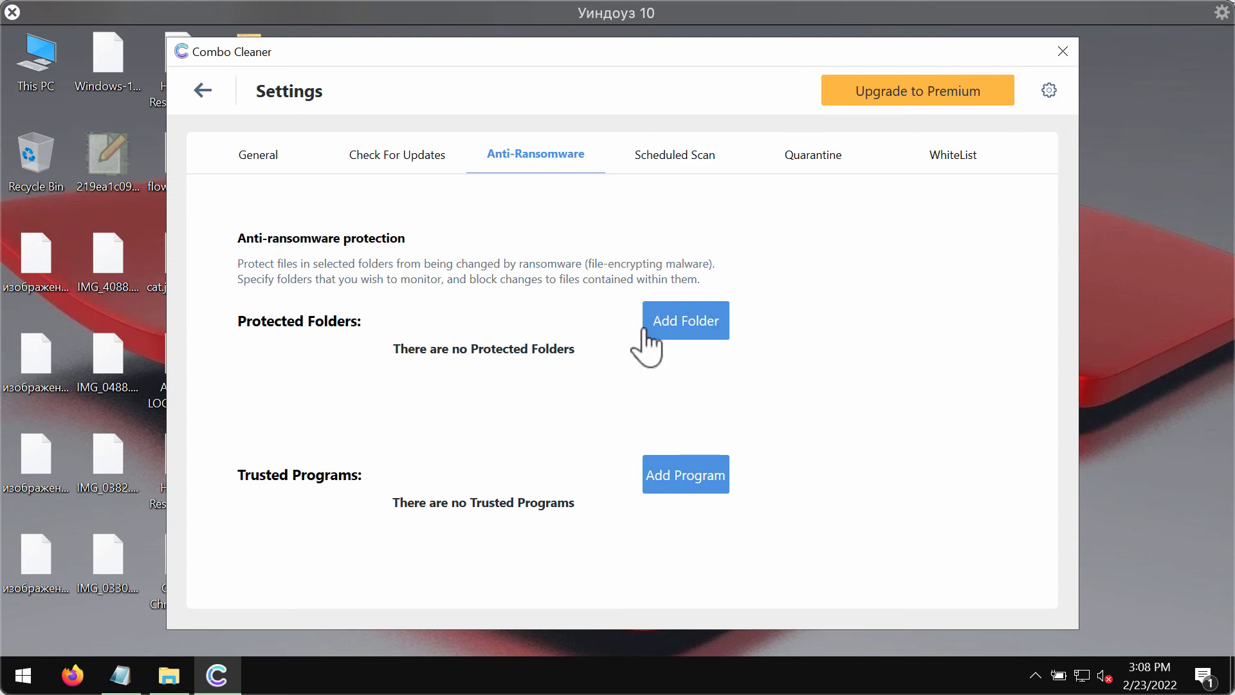
mouse_move(651, 244)
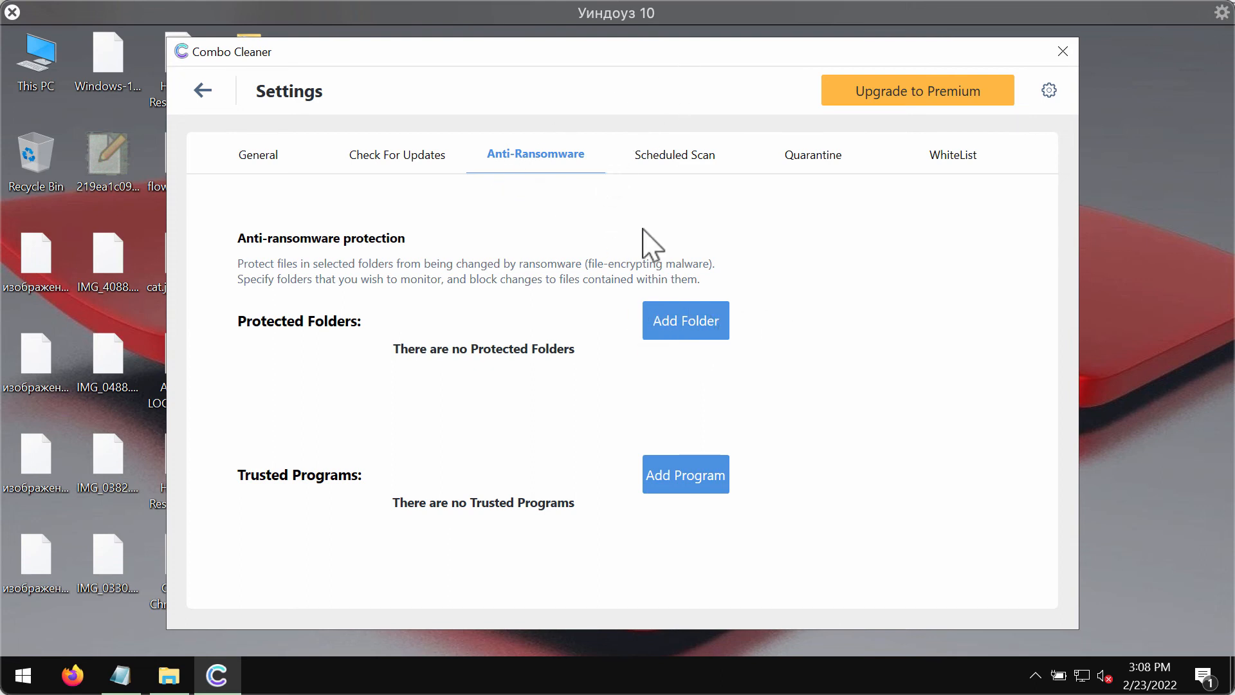
left_click(203, 90)
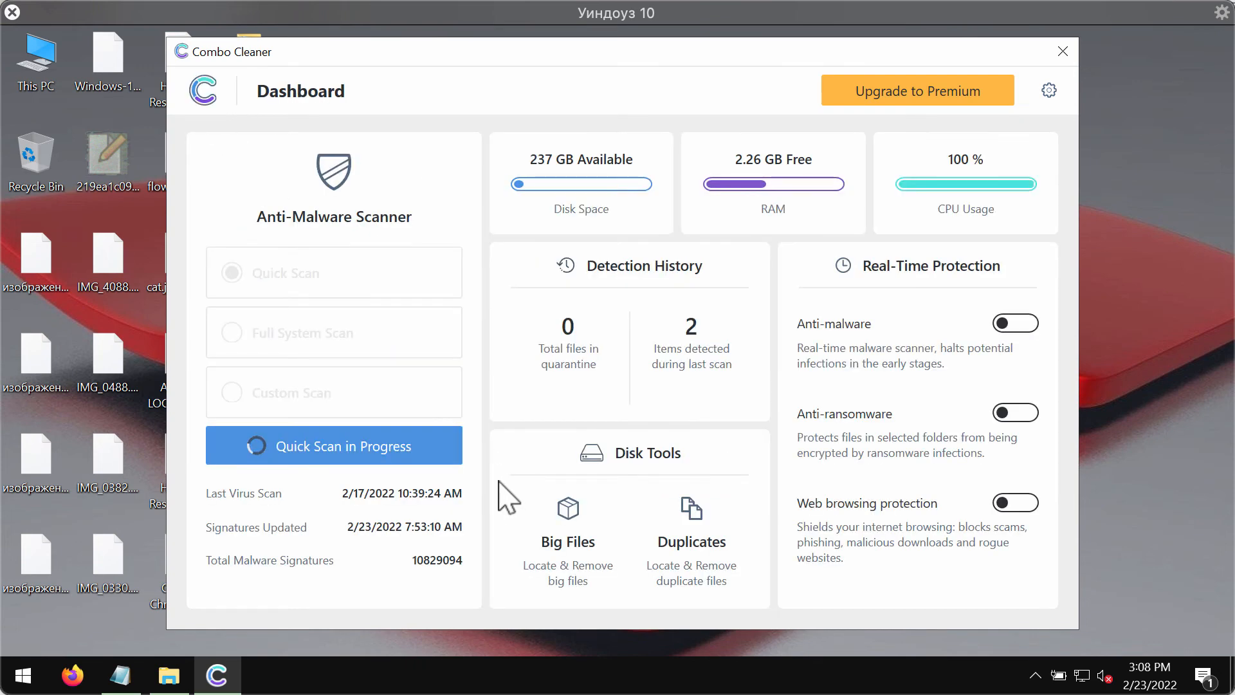
Step: Return to the running quick scan and cancel it to see the detected threats
left_click(333, 445)
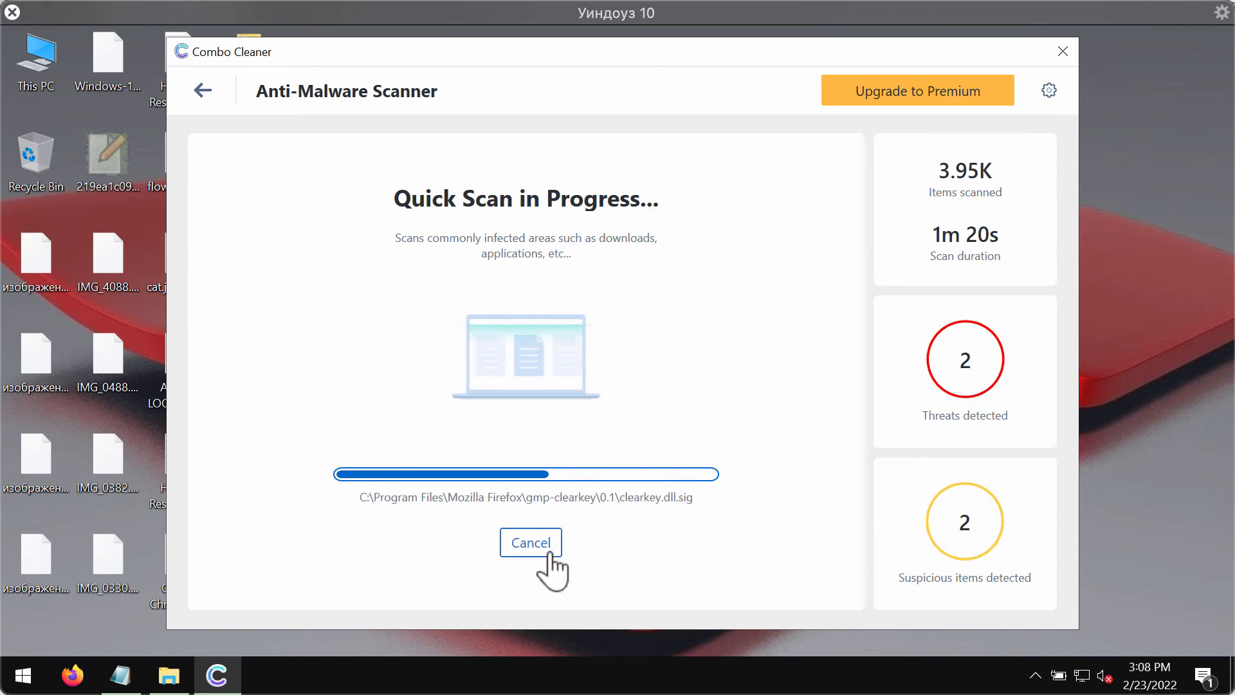
left_click(531, 542)
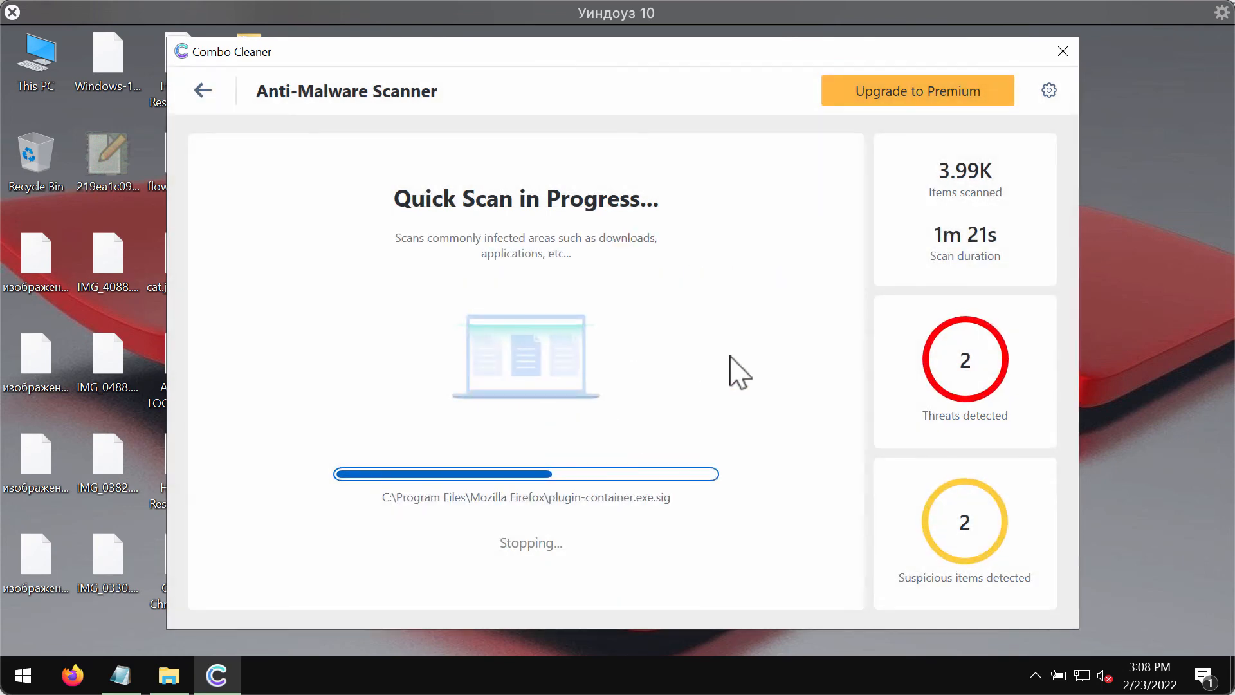
mouse_move(805, 373)
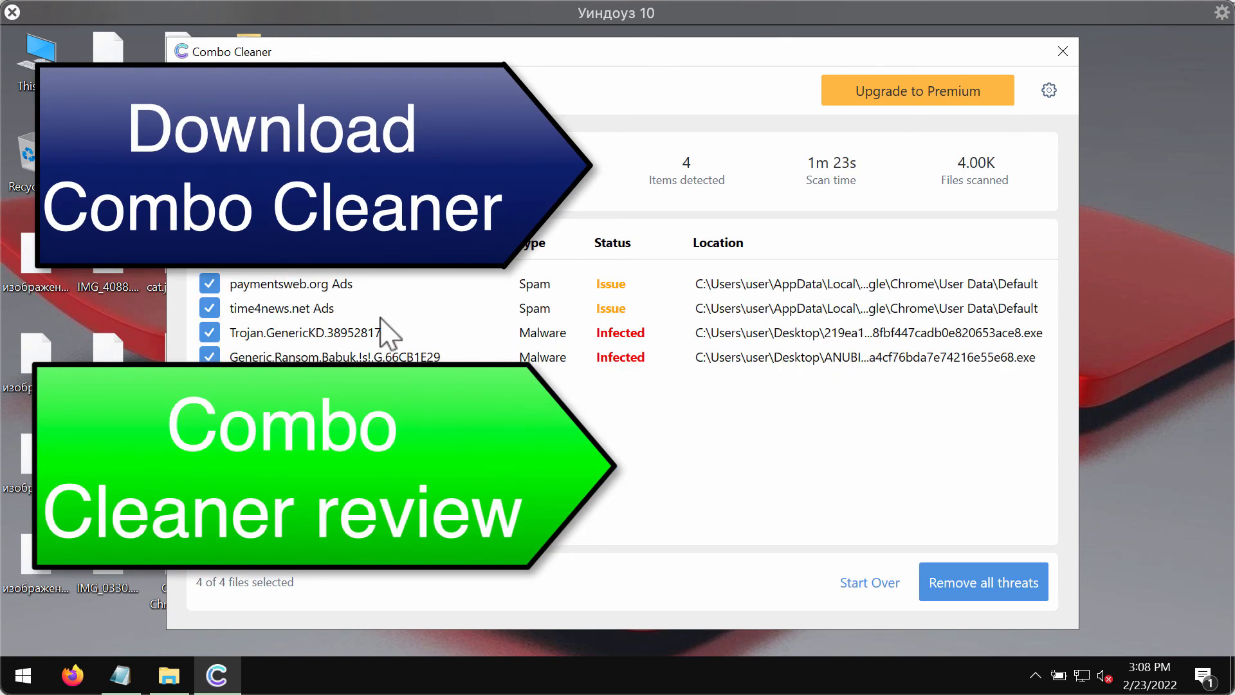
mouse_move(827, 279)
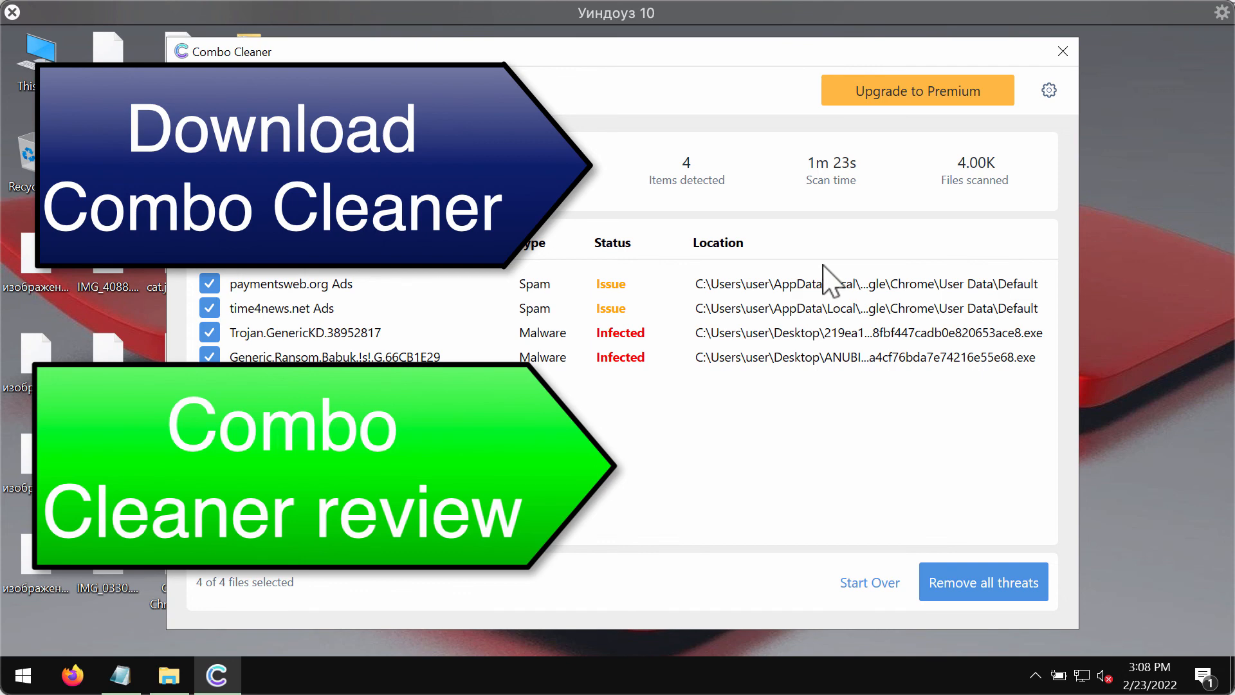